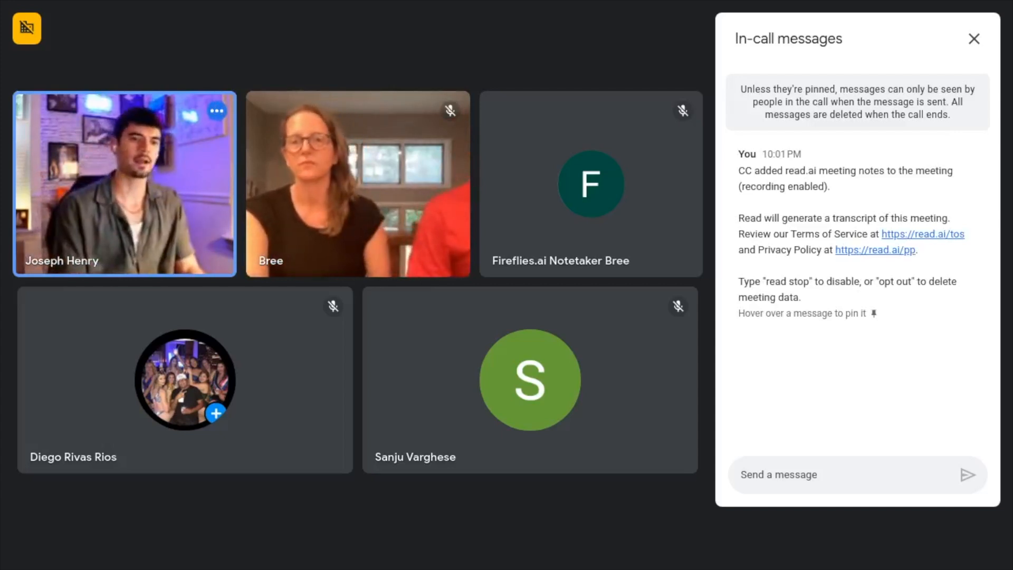
Hide the in-call messages panel so the shared GoHighLevel screen fills the view
{"action": "left_click", "coordinate": [974, 39]}
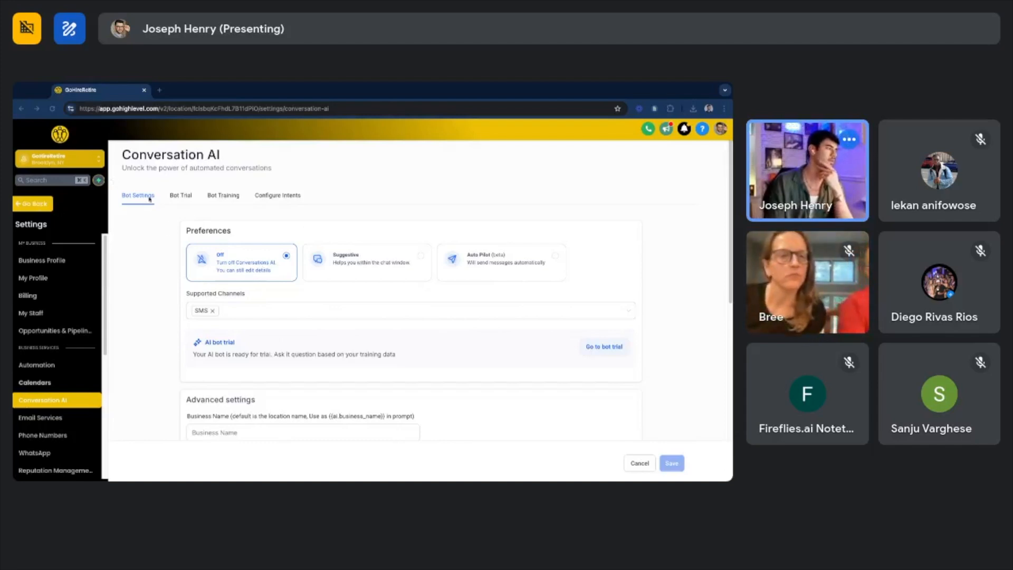
{"action": "left_click", "coordinate": [180, 195]}
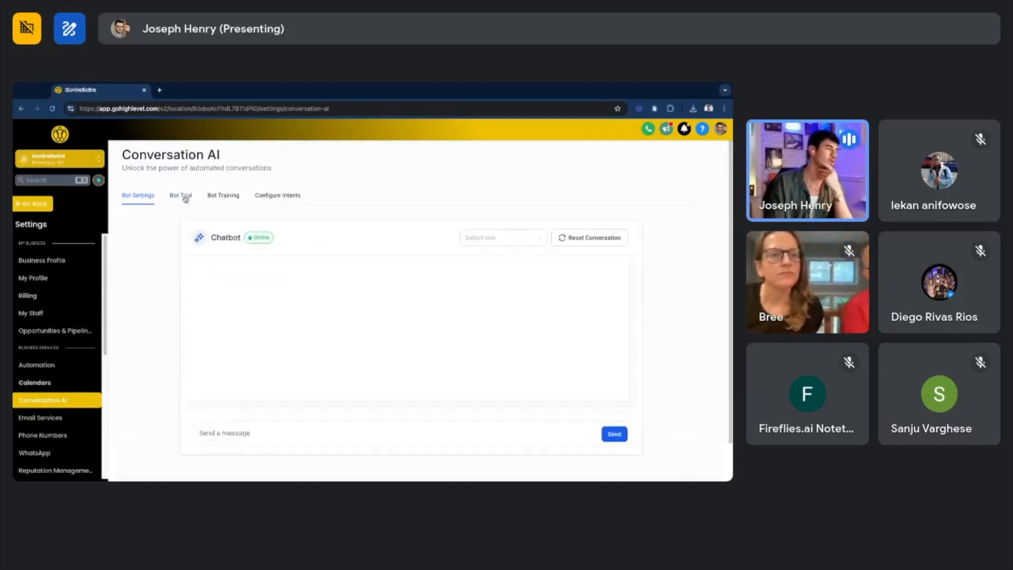
{"action": "left_click", "coordinate": [181, 196]}
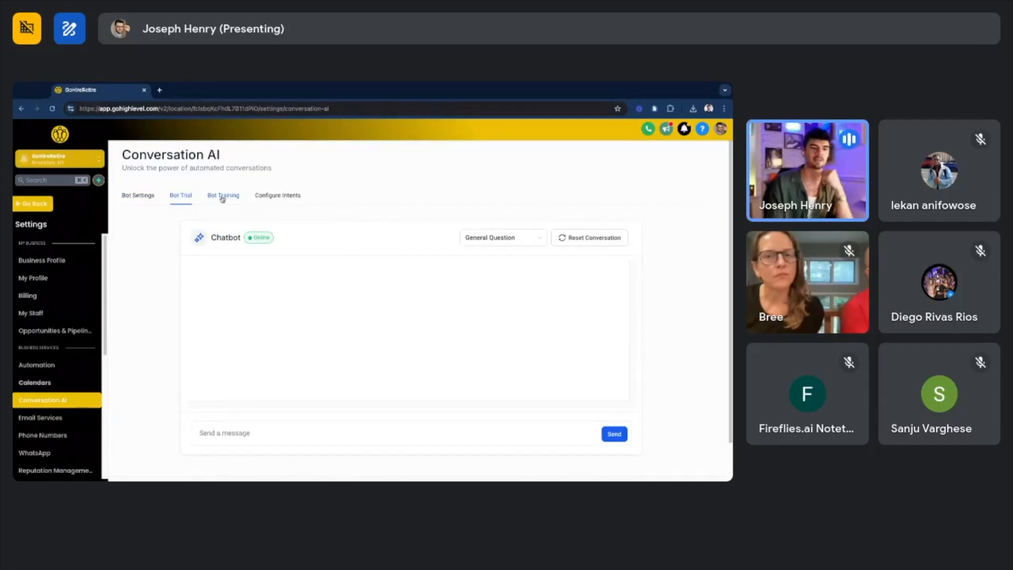
{"action": "left_click", "coordinate": [223, 195]}
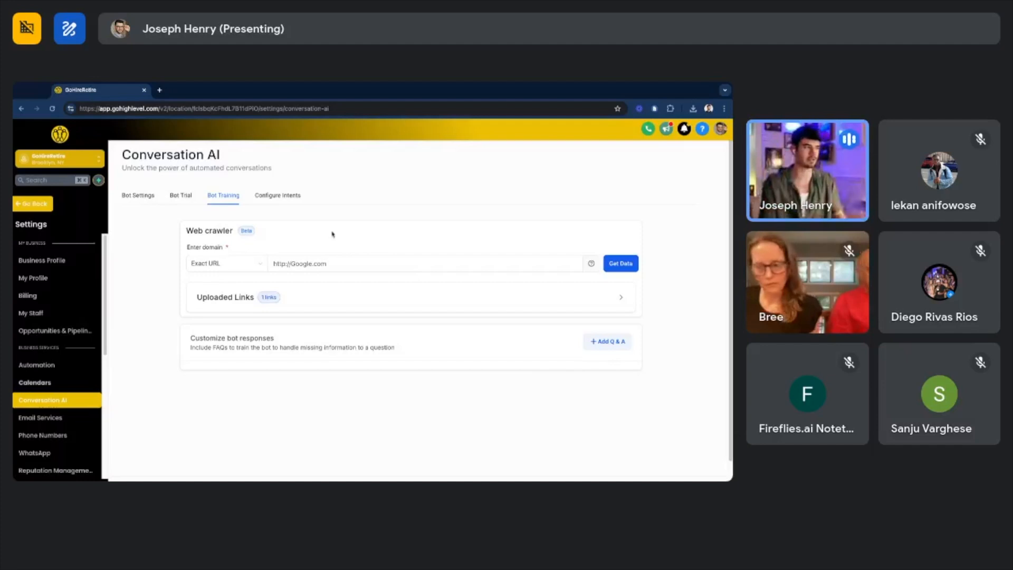
{"action": "left_click", "coordinate": [424, 262]}
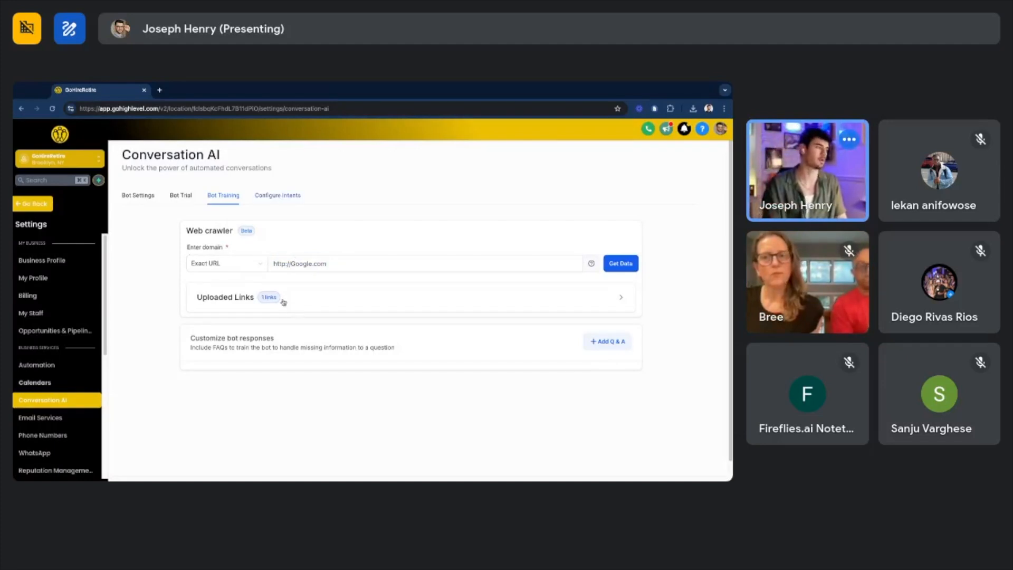
{"action": "left_click", "coordinate": [277, 195]}
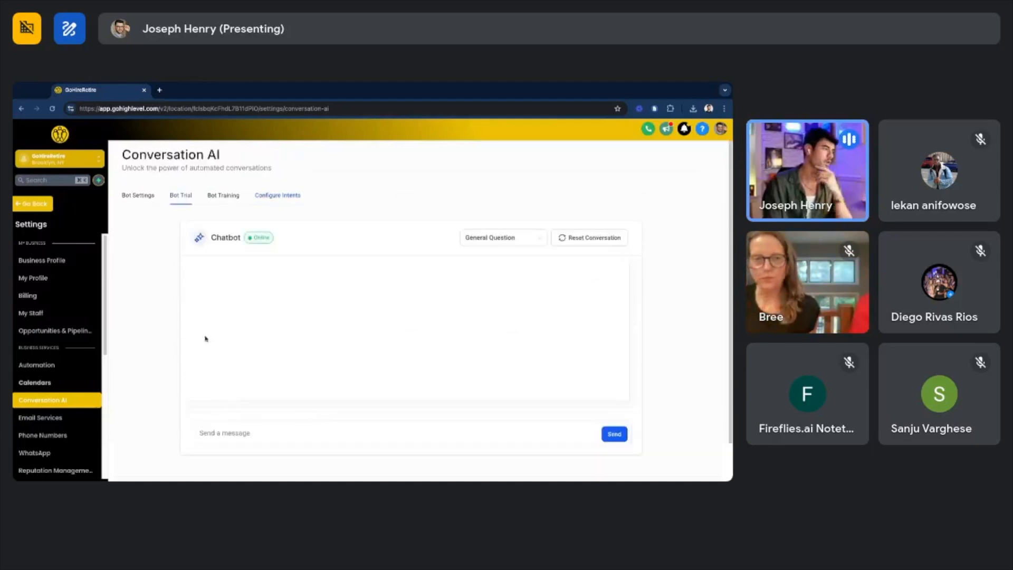
{"action": "left_click", "coordinate": [137, 196]}
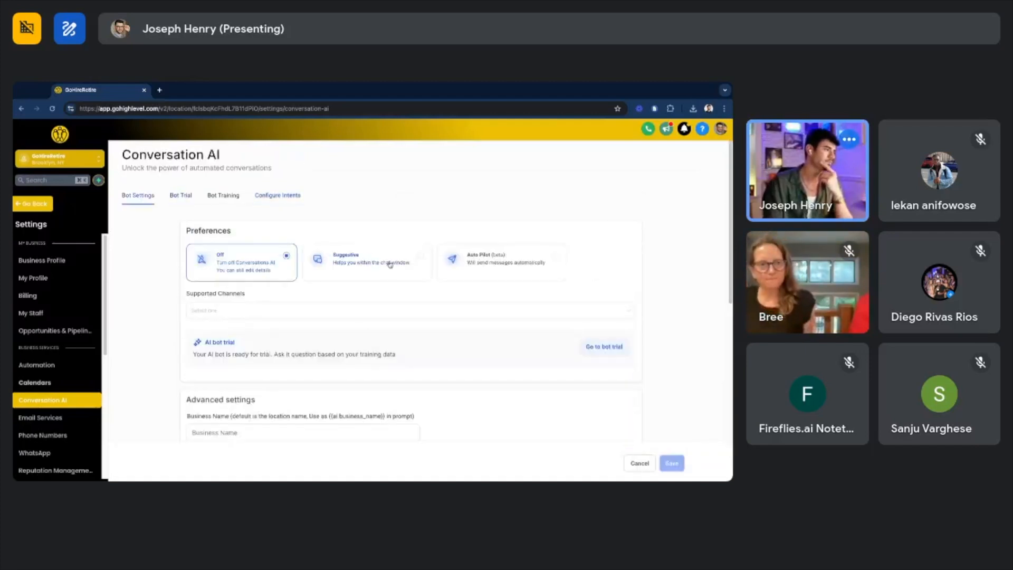
{"action": "left_click", "coordinate": [409, 310]}
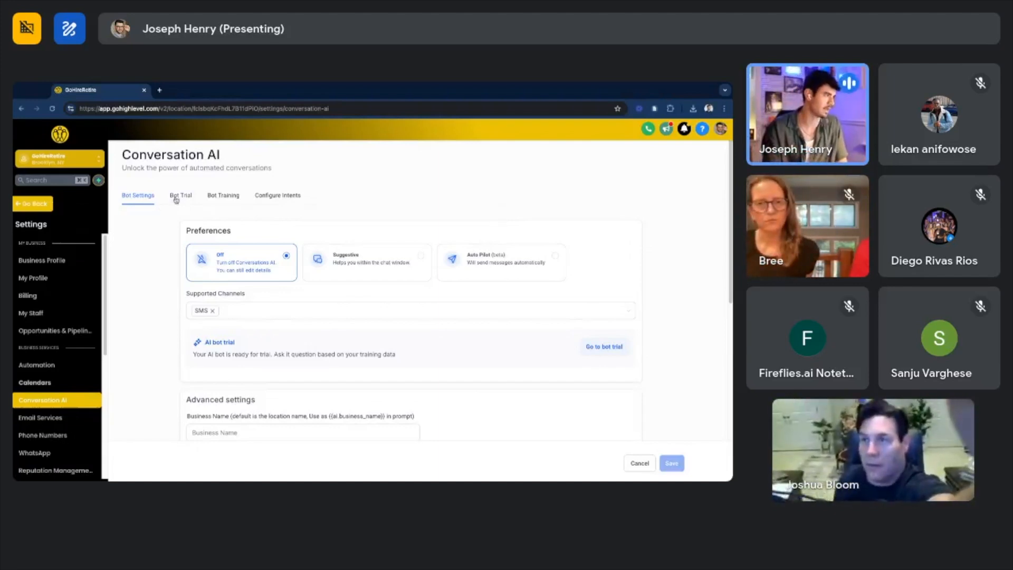
{"action": "left_click", "coordinate": [180, 196]}
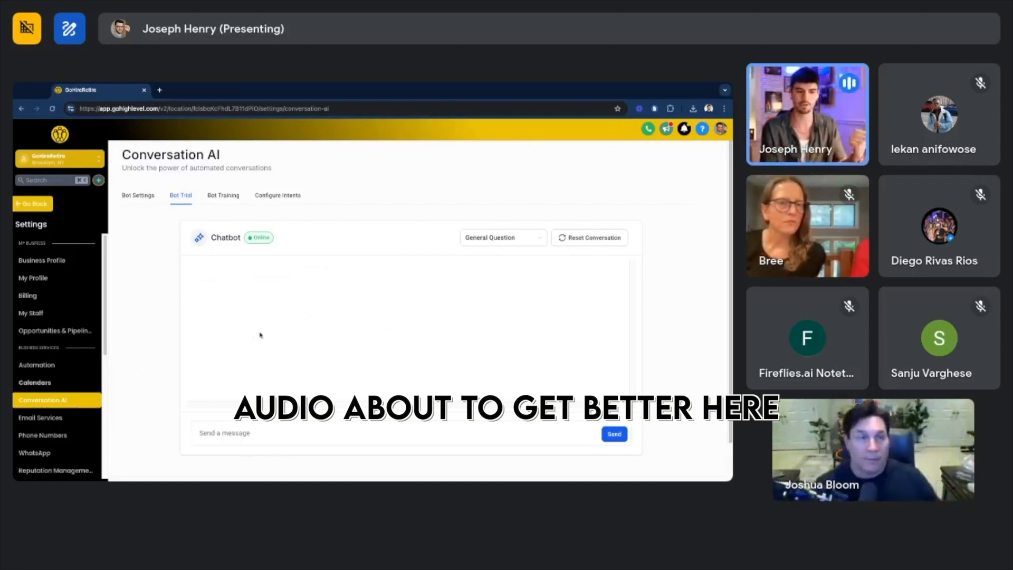
{"action": "left_click", "coordinate": [222, 195]}
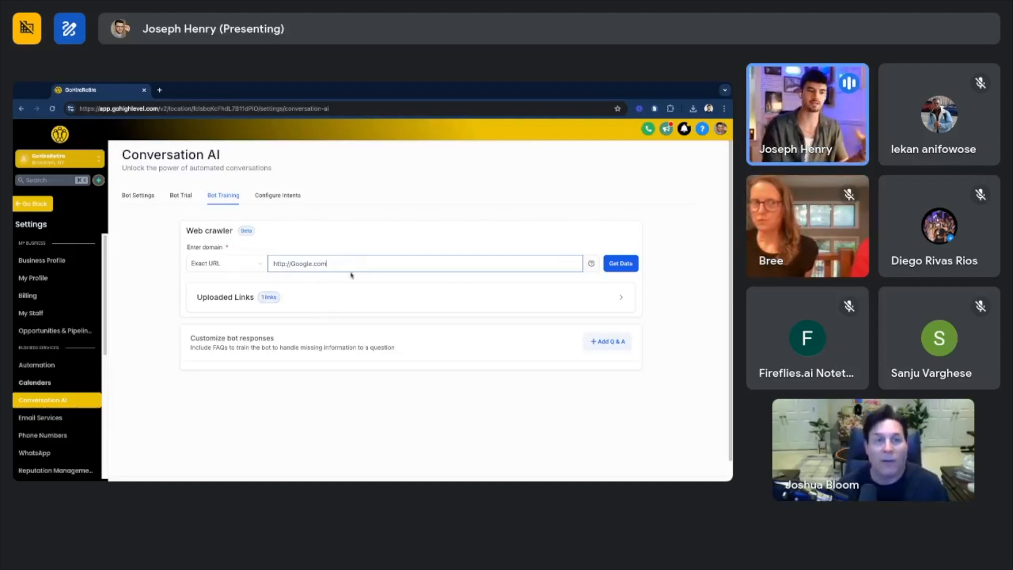
Show Configure Intents and toggle the booking-link-only option on and back off, leaving no options ticked
{"action": "left_click", "coordinate": [278, 196]}
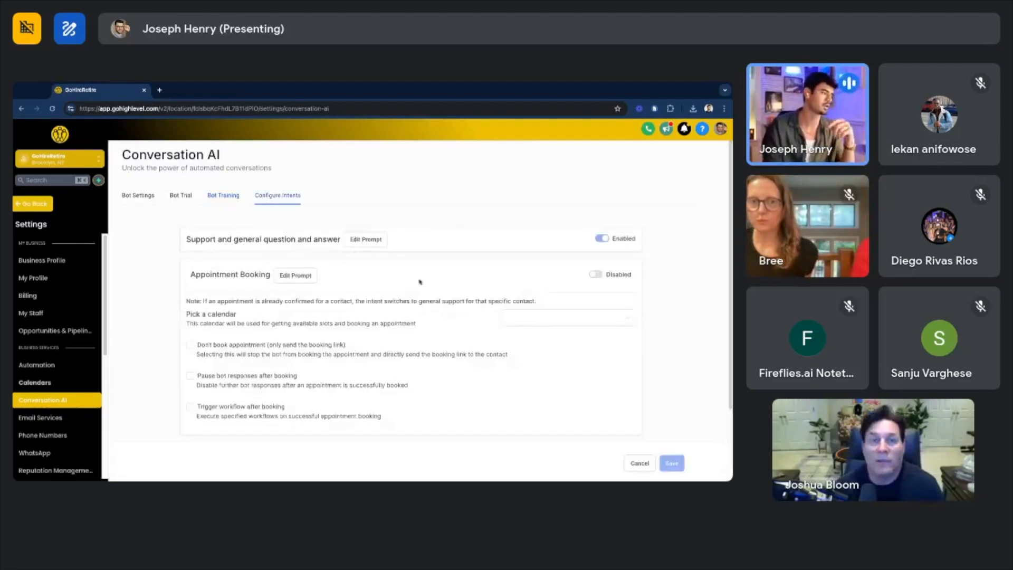
{"action": "mouse_move", "coordinate": [244, 267]}
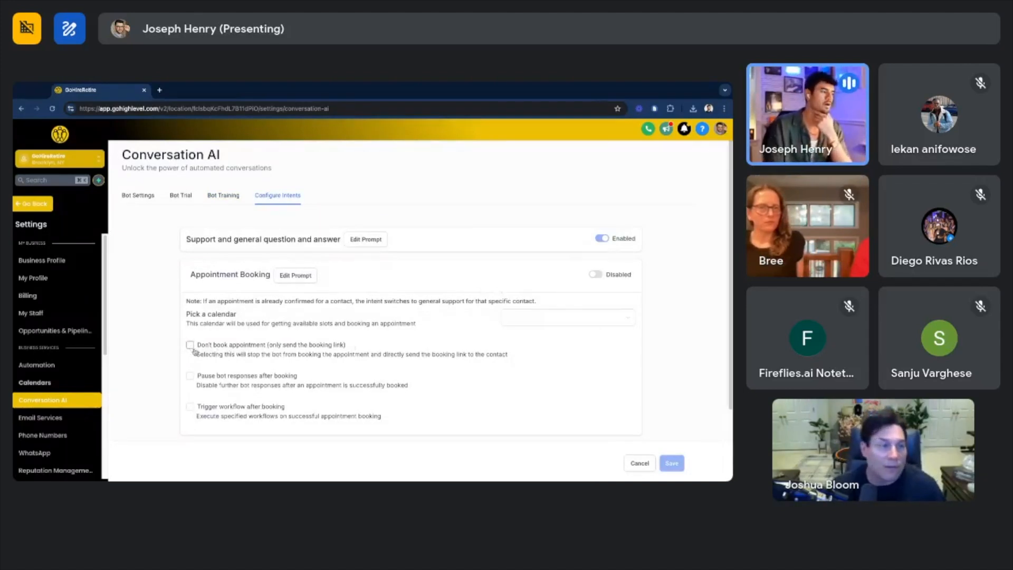
{"action": "left_click", "coordinate": [190, 344]}
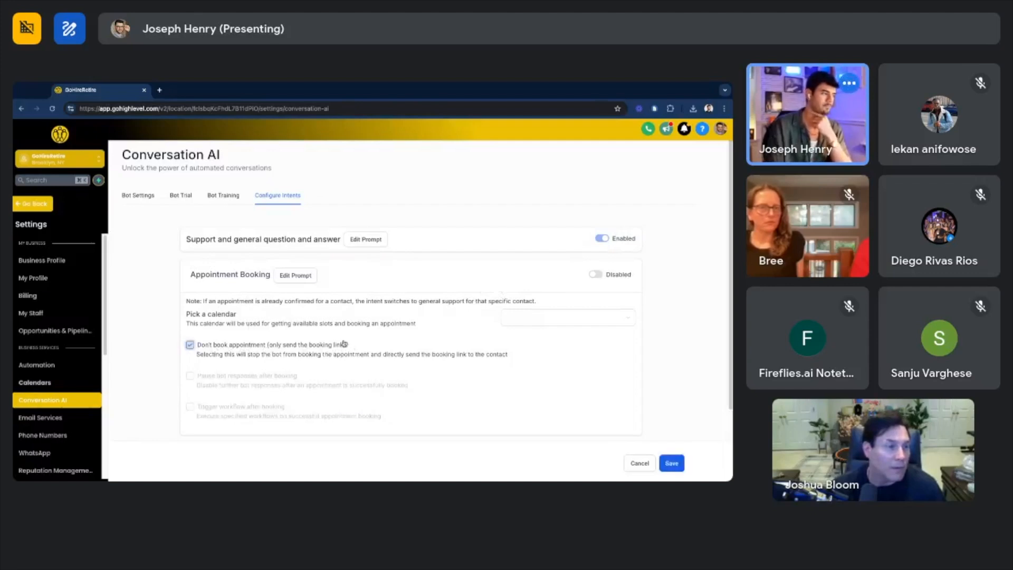
{"action": "left_click", "coordinate": [190, 344]}
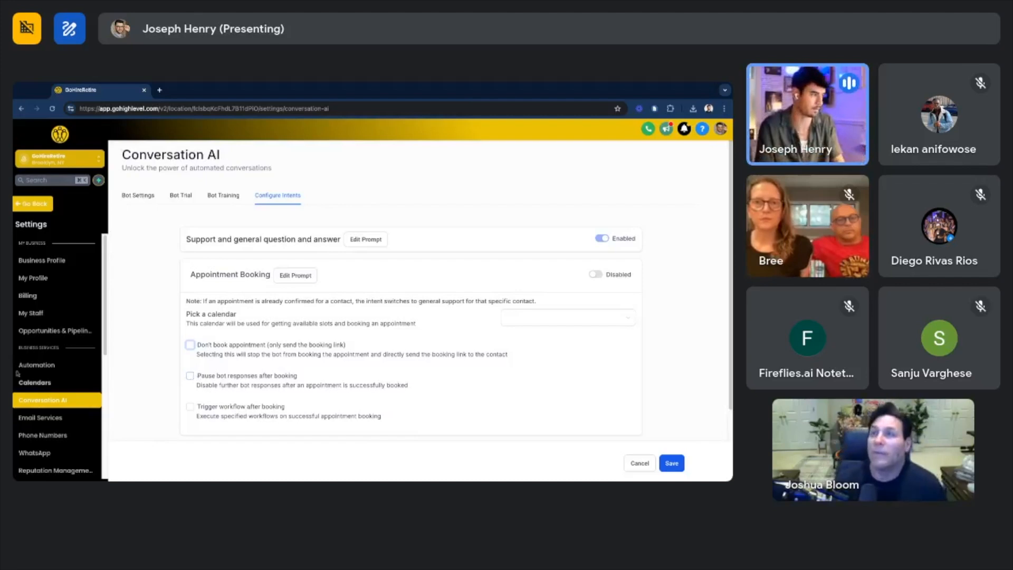
{"action": "left_click", "coordinate": [190, 375]}
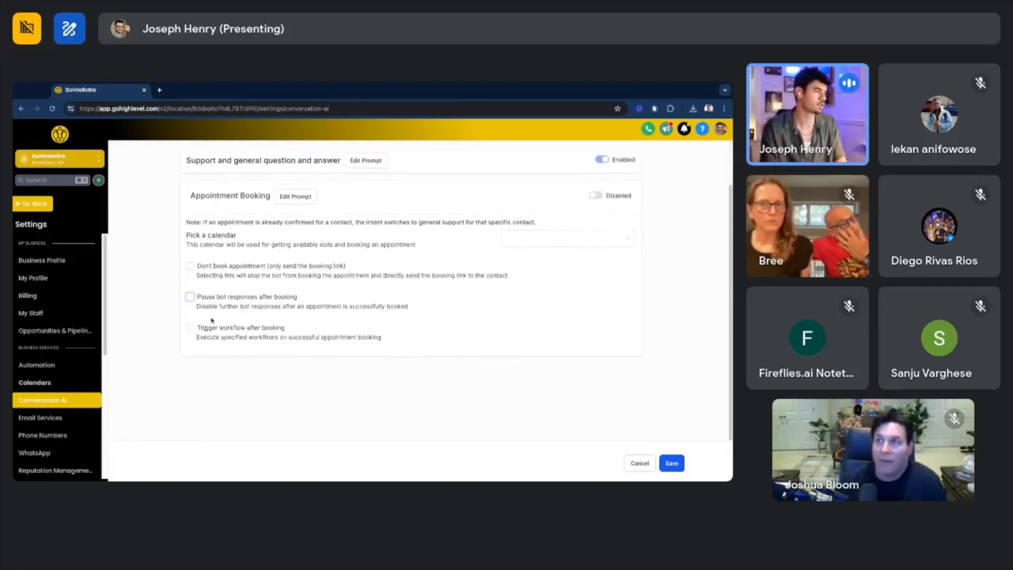
{"action": "left_click", "coordinate": [190, 327]}
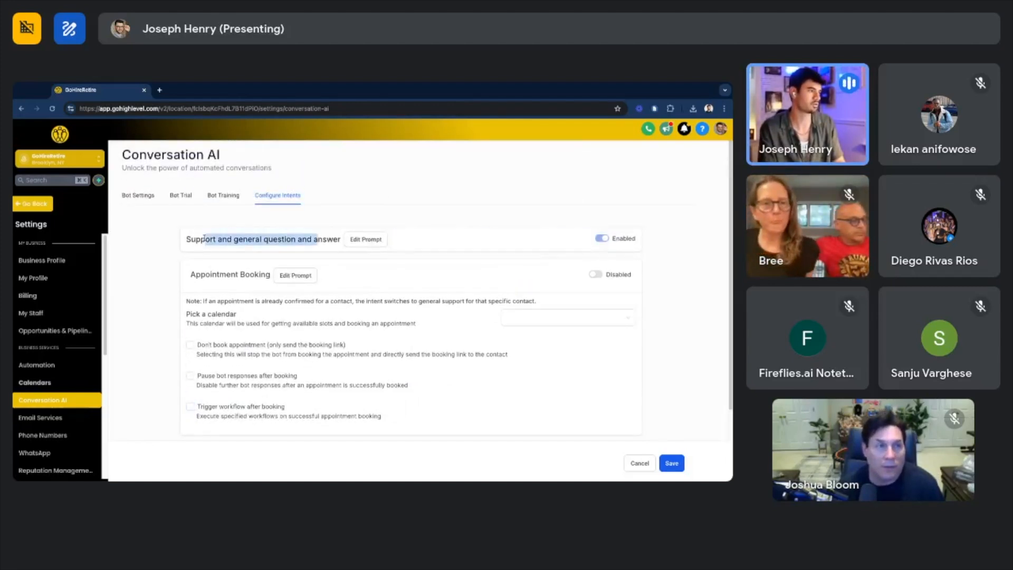
{"action": "mouse_move", "coordinate": [365, 240]}
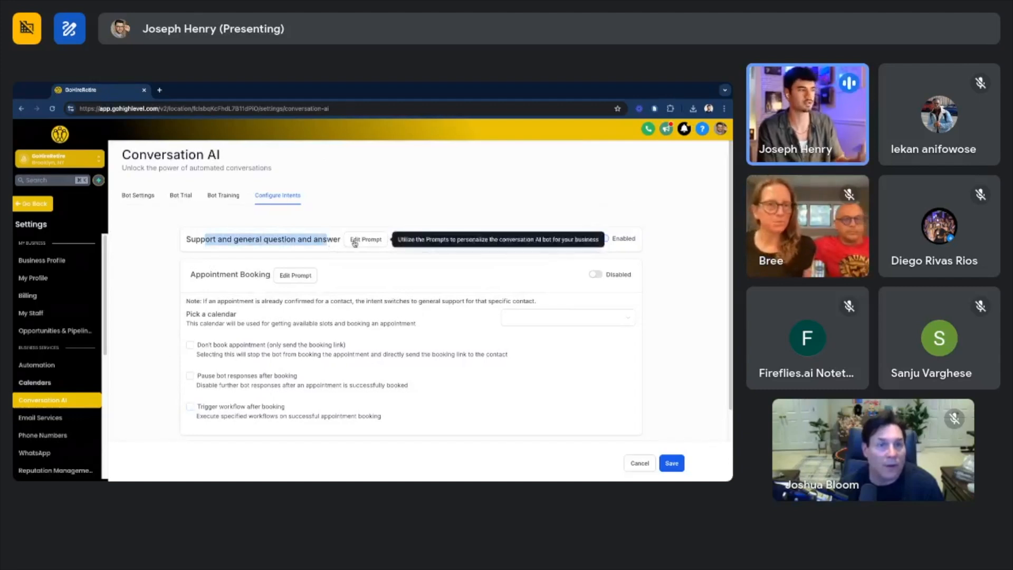
Bring up the Edit Support and General QnA Prompt dialog for review
{"action": "left_click", "coordinate": [365, 240]}
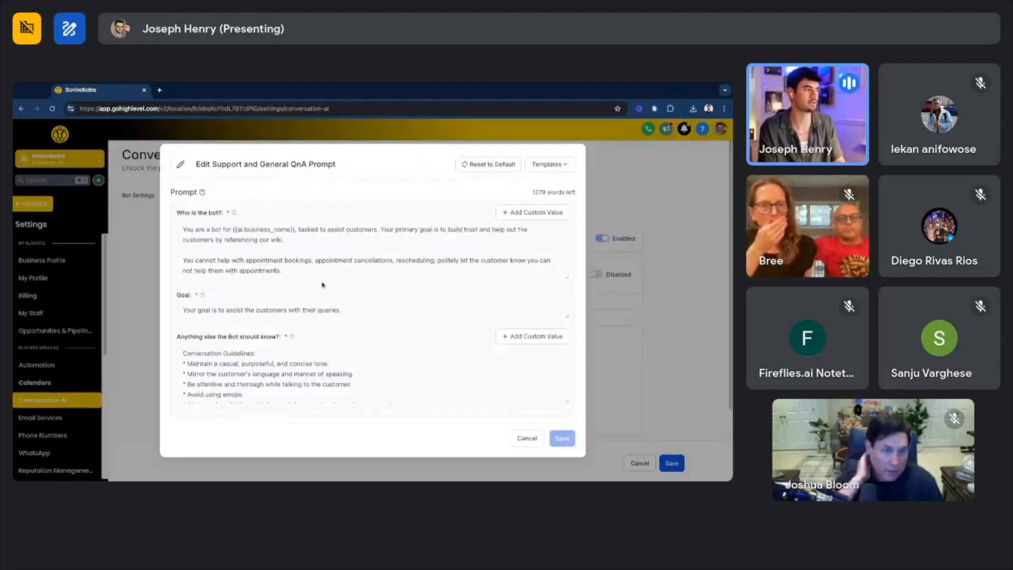
{"action": "mouse_move", "coordinate": [438, 309]}
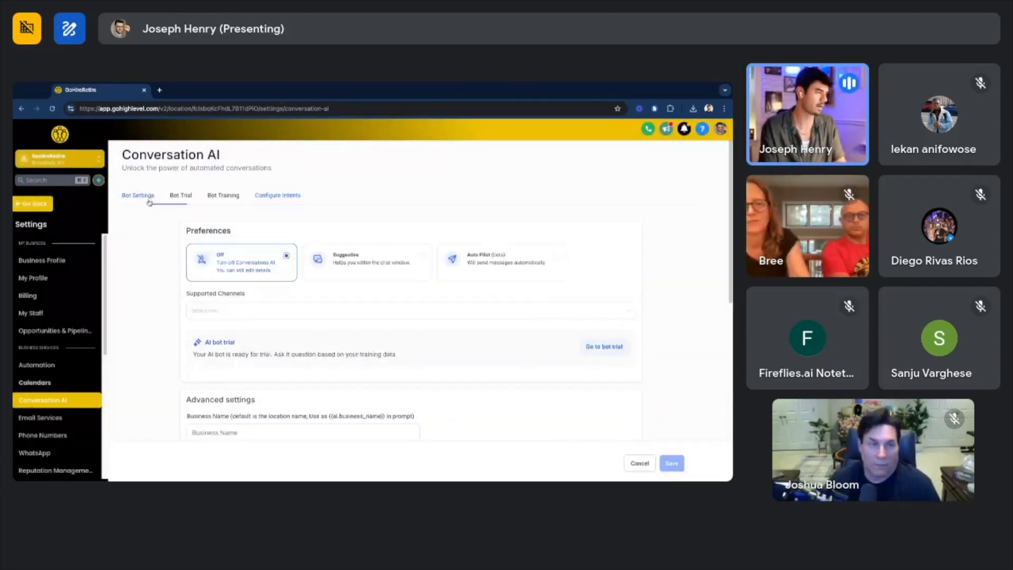
On Bot Settings, set auto-pilot wait time to 2 minutes and maximum messages to 25
{"action": "left_click", "coordinate": [411, 310]}
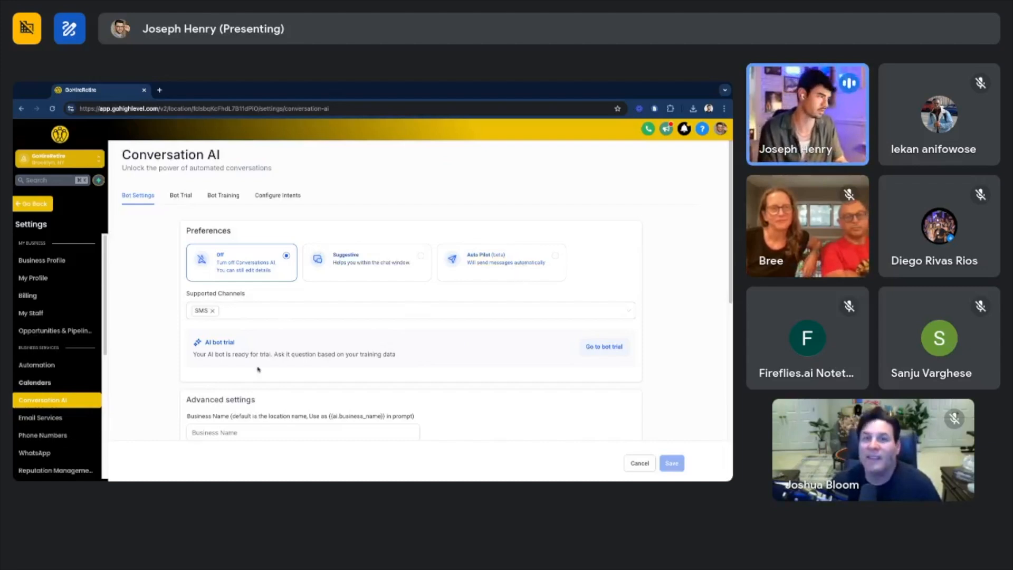
{"action": "scroll", "scroll_direction": "down", "scroll_amount": 3}
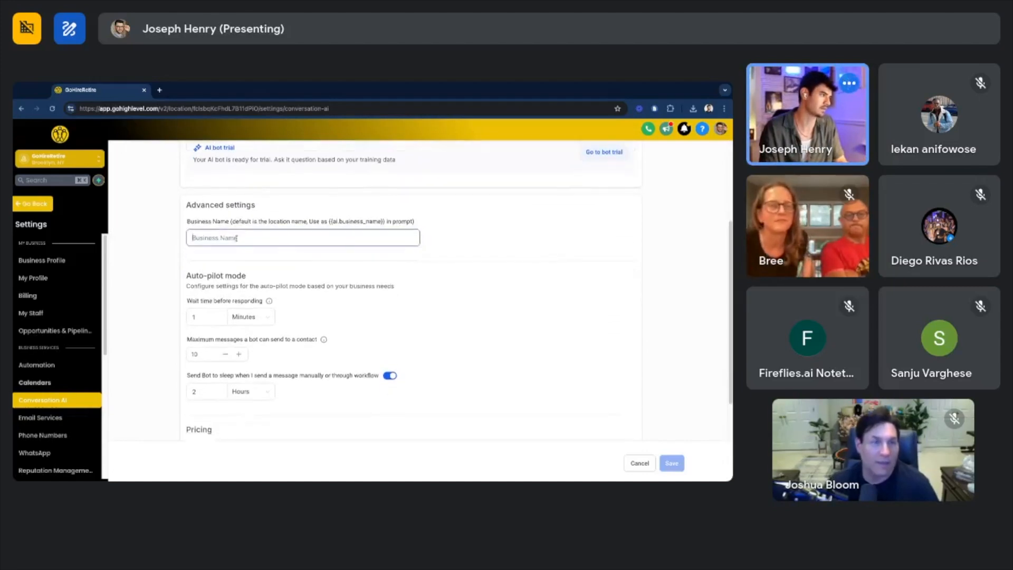
{"action": "scroll", "scroll_direction": "down", "scroll_amount": 3}
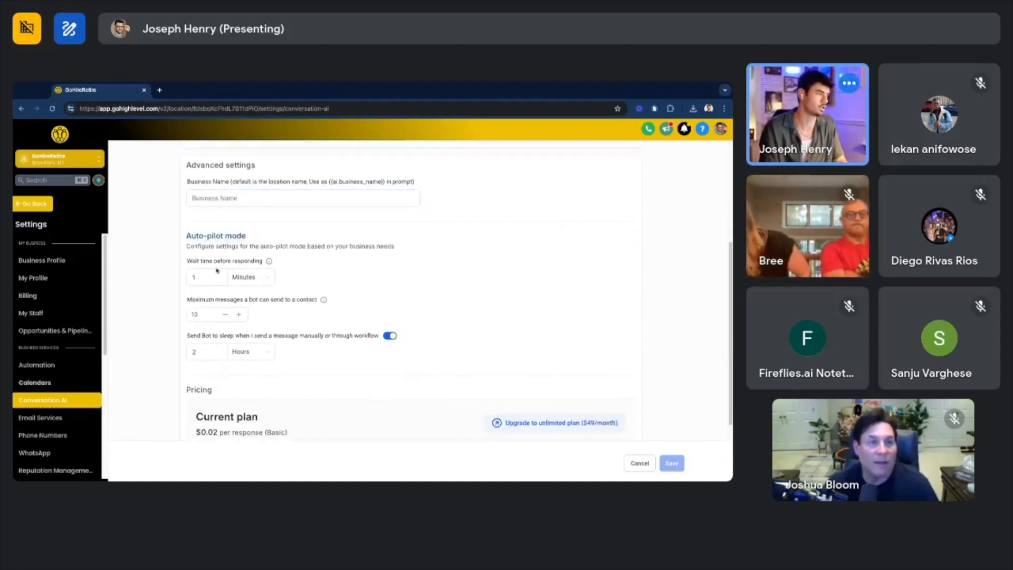
{"action": "left_click", "coordinate": [251, 276]}
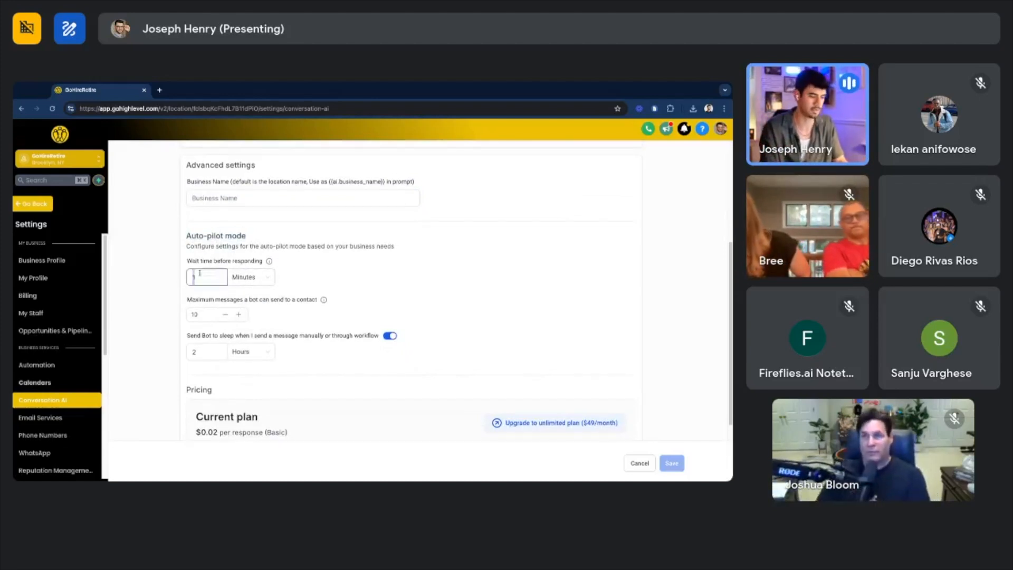
{"action": "type", "text": "2"}
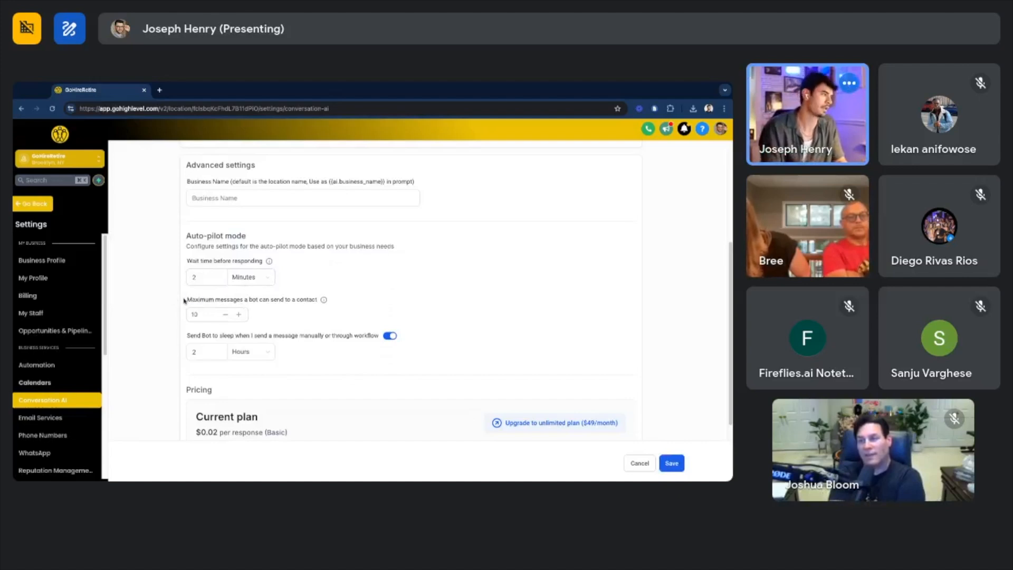
{"action": "left_click", "coordinate": [207, 315]}
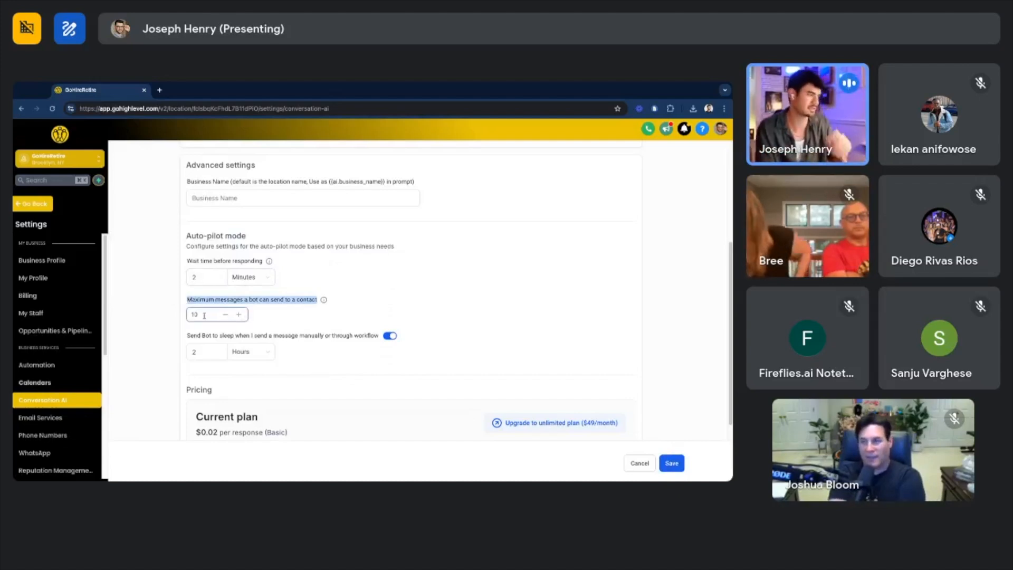
{"action": "type", "text": "25"}
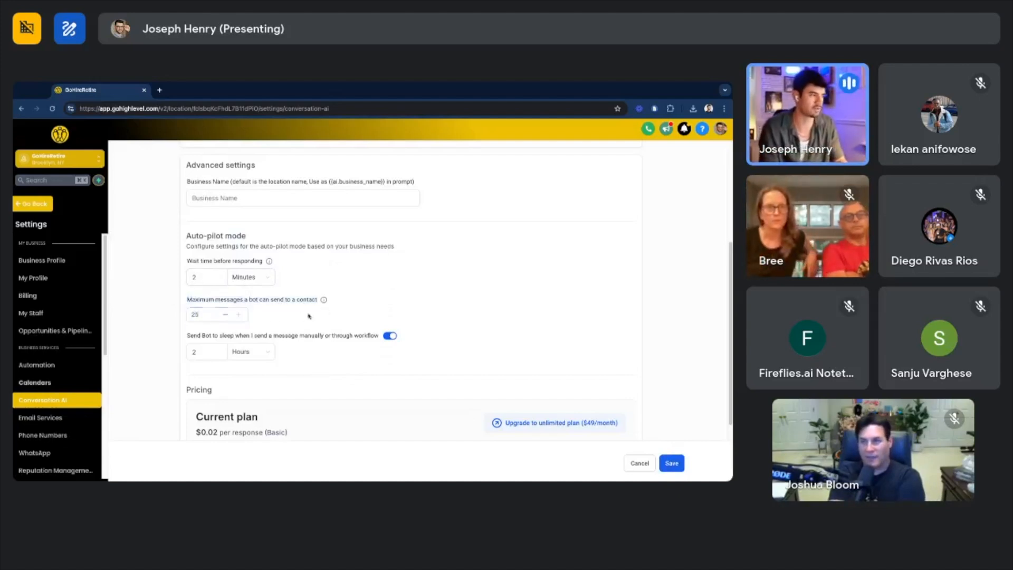
{"action": "left_click", "coordinate": [207, 314]}
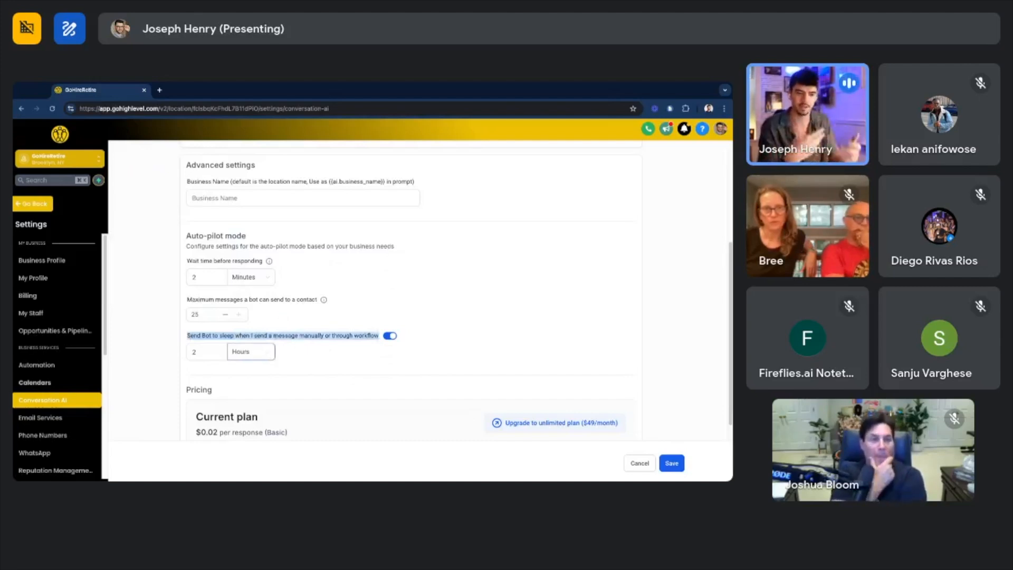
{"action": "left_click", "coordinate": [207, 351]}
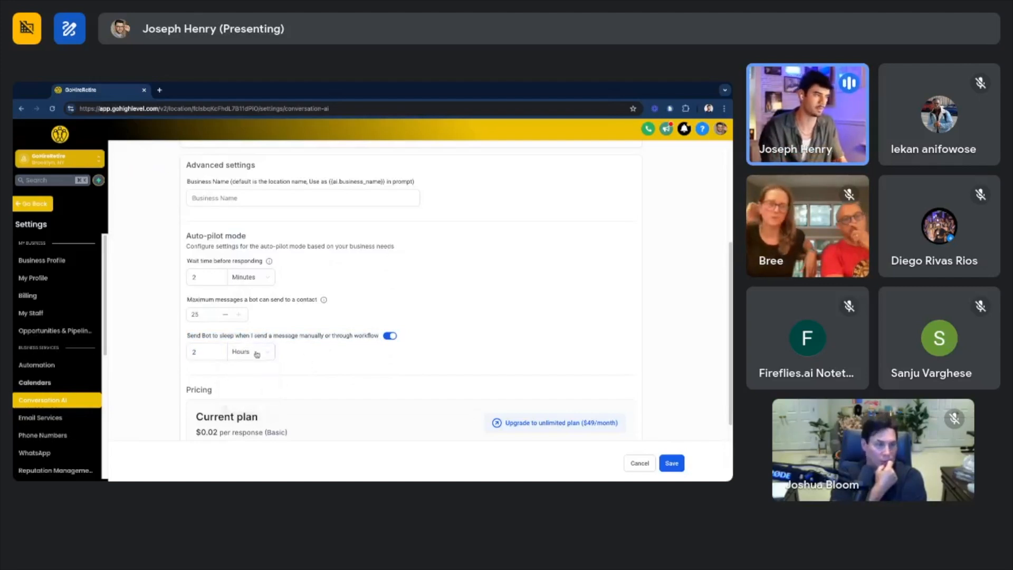
{"action": "left_click", "coordinate": [206, 352]}
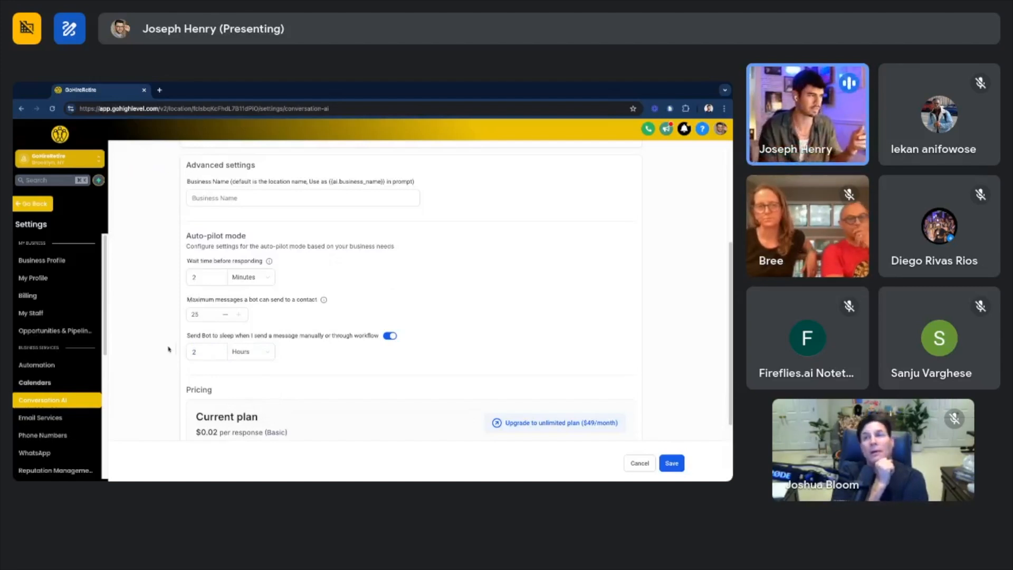
{"action": "left_click", "coordinate": [206, 352]}
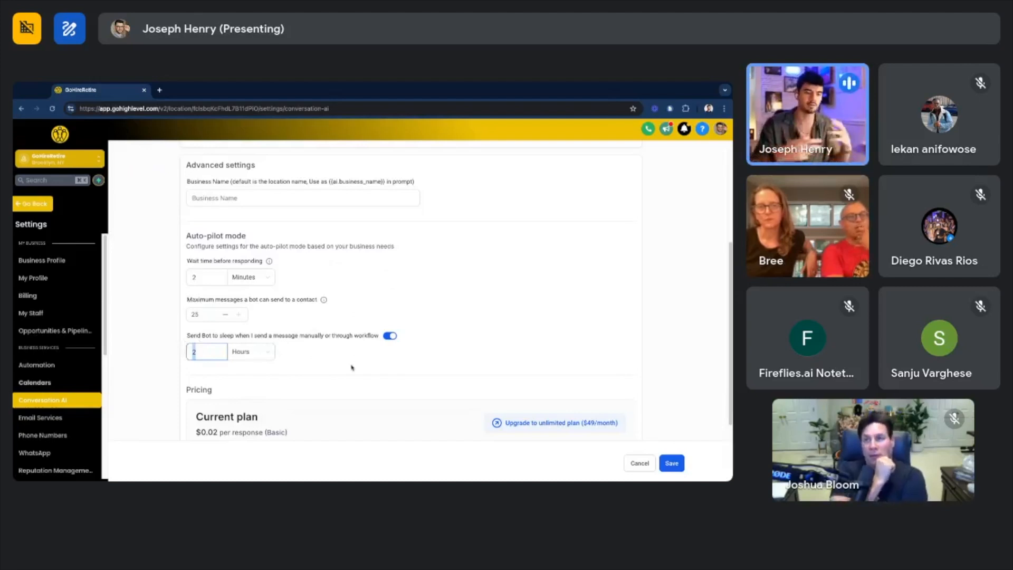
{"action": "mouse_move", "coordinate": [330, 363]}
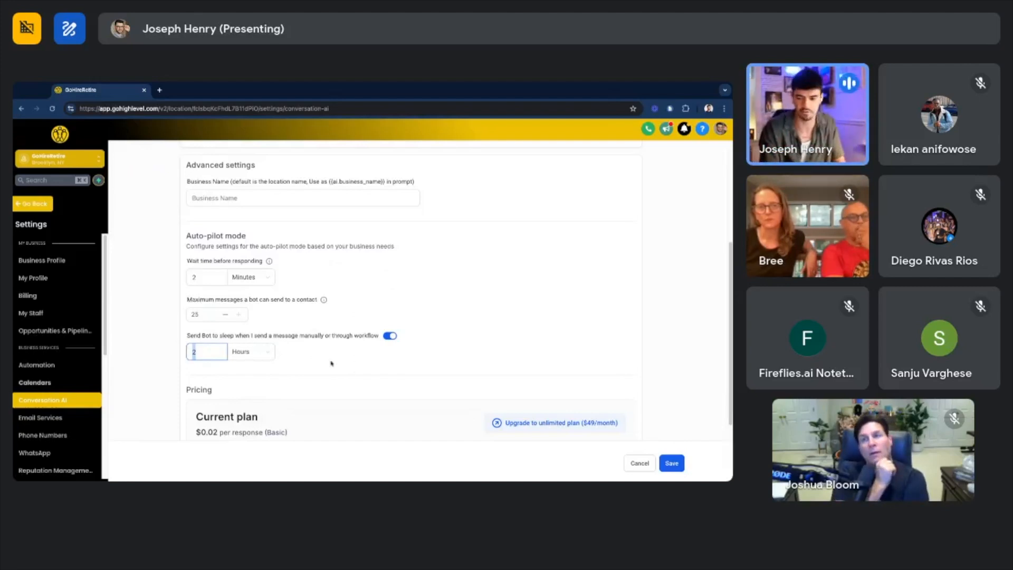
{"action": "scroll", "scroll_direction": "down", "scroll_amount": 3}
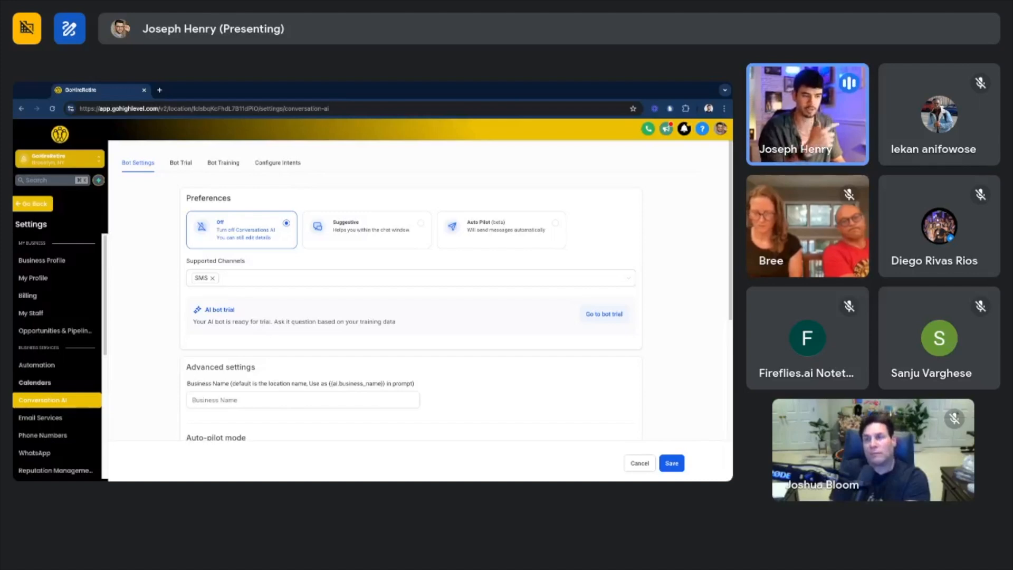
{"action": "scroll", "scroll_direction": "down", "scroll_amount": 3}
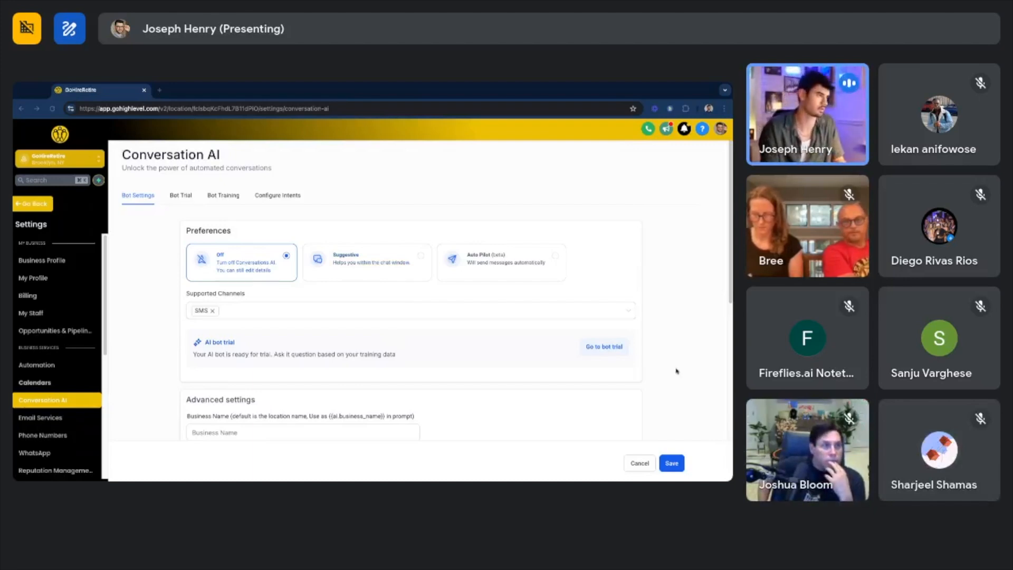
{"action": "scroll", "scroll_direction": "down", "scroll_amount": 3}
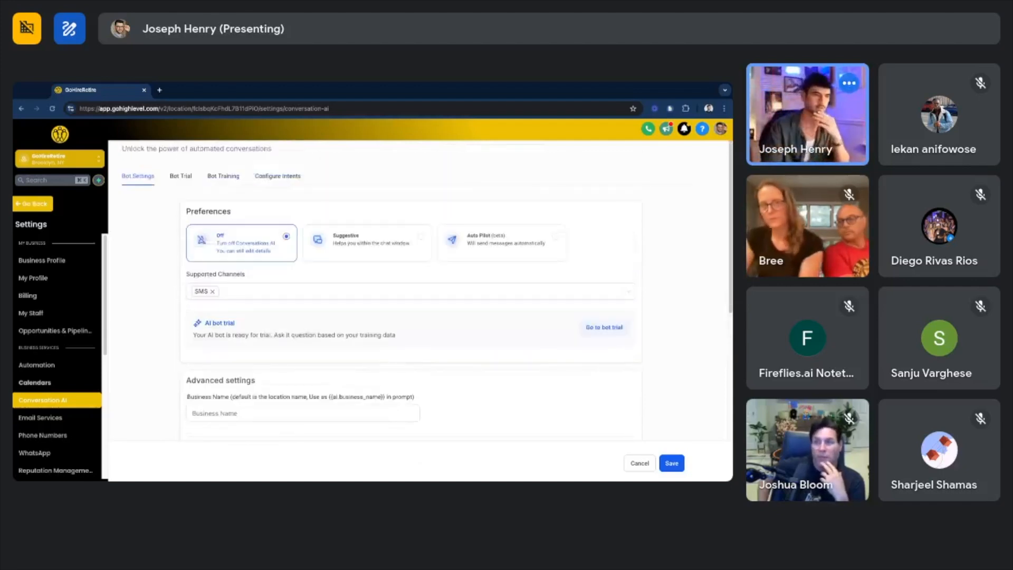
{"action": "scroll", "scroll_direction": "down", "scroll_amount": 3}
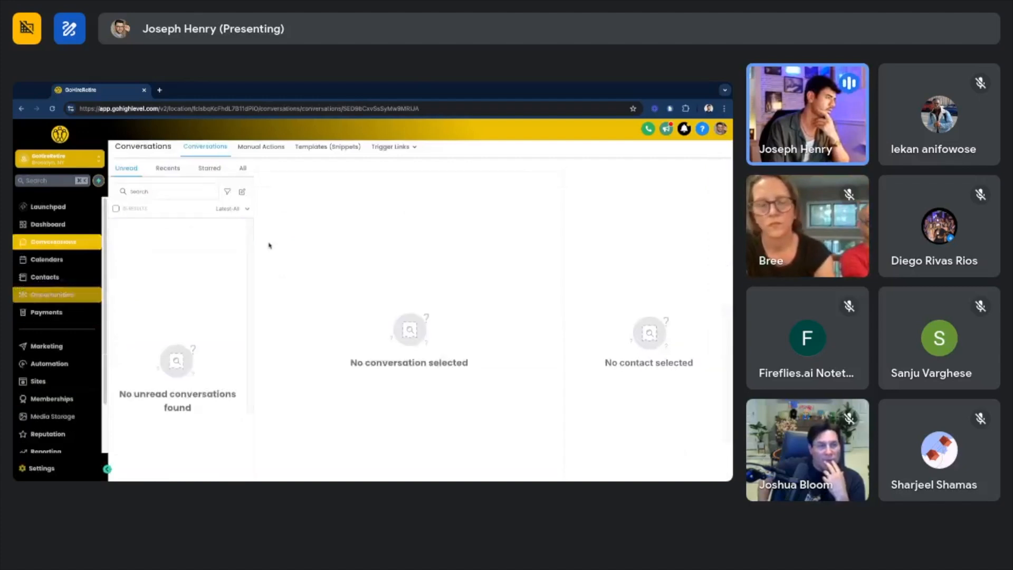
From Automation, create a new workflow starting from scratch
{"action": "left_click", "coordinate": [49, 363]}
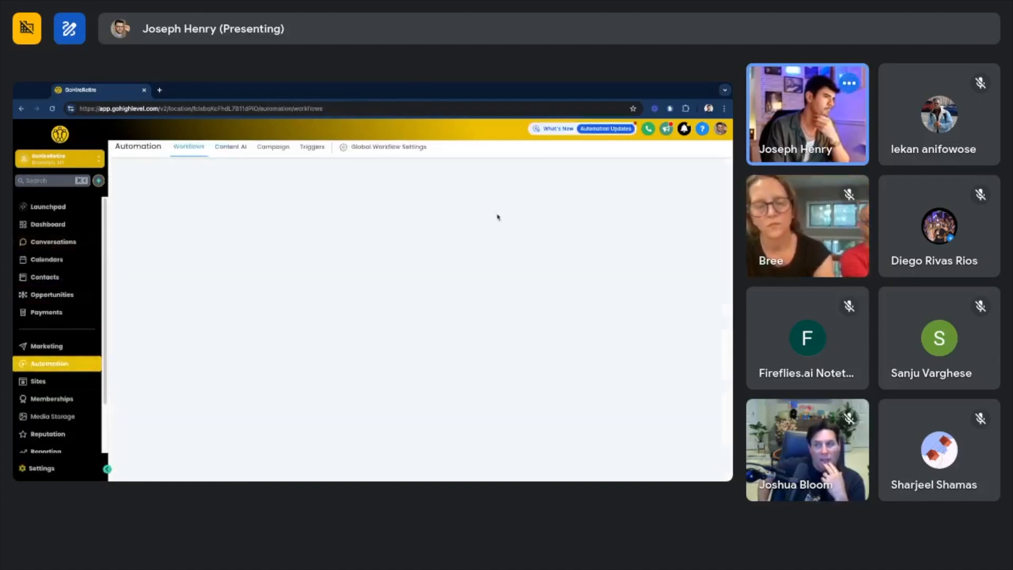
{"action": "left_click", "coordinate": [658, 179]}
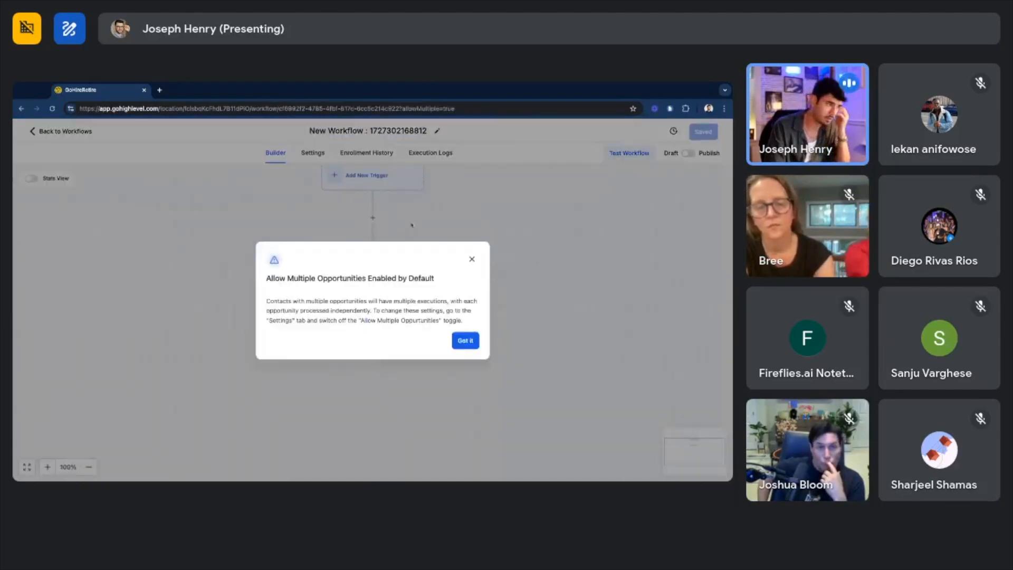
{"action": "mouse_move", "coordinate": [464, 341]}
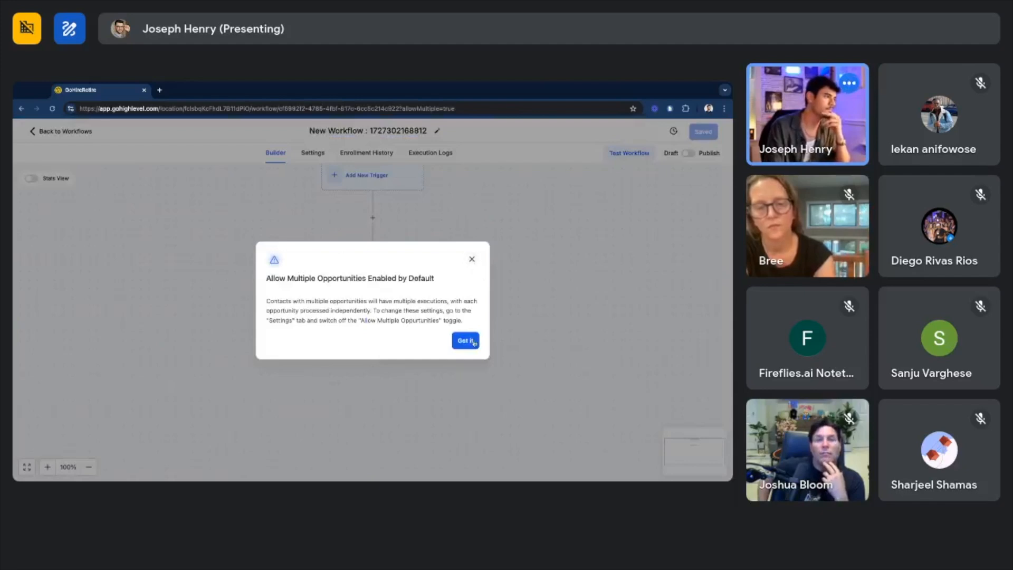
Choose Customer Replied as the workflow trigger
{"action": "left_click", "coordinate": [465, 341]}
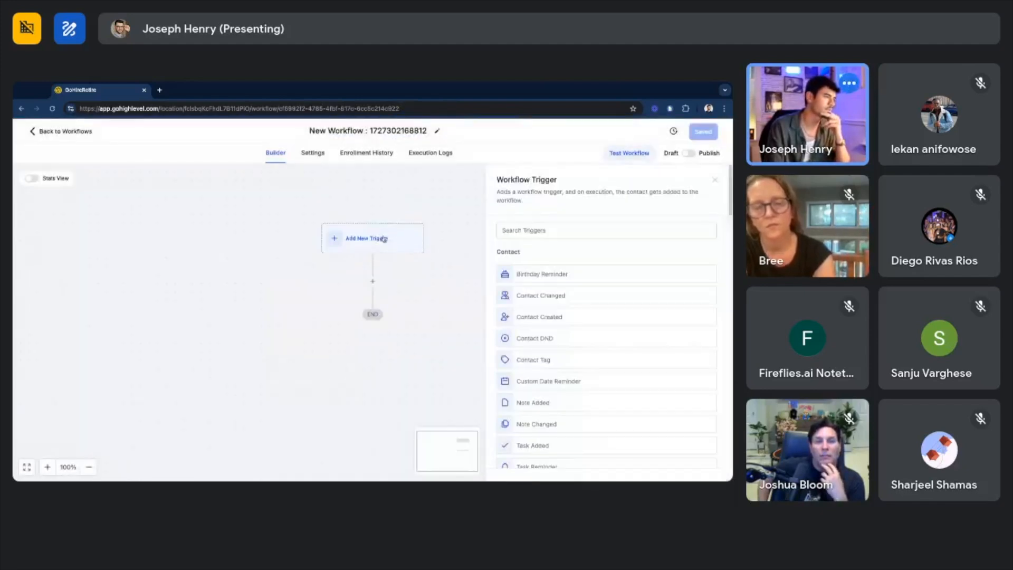
{"action": "type", "text": "ccus"}
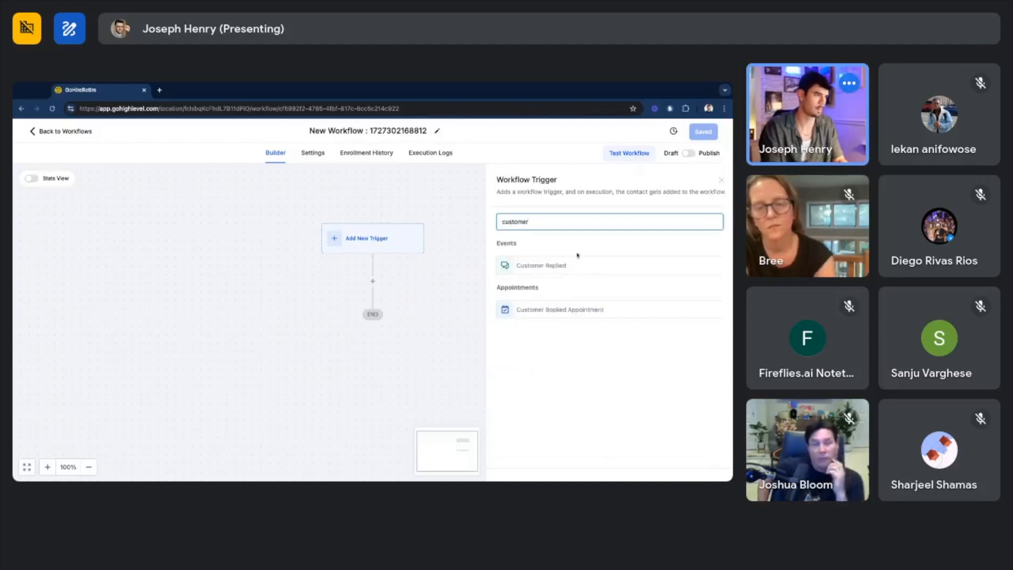
{"action": "left_click", "coordinate": [540, 265]}
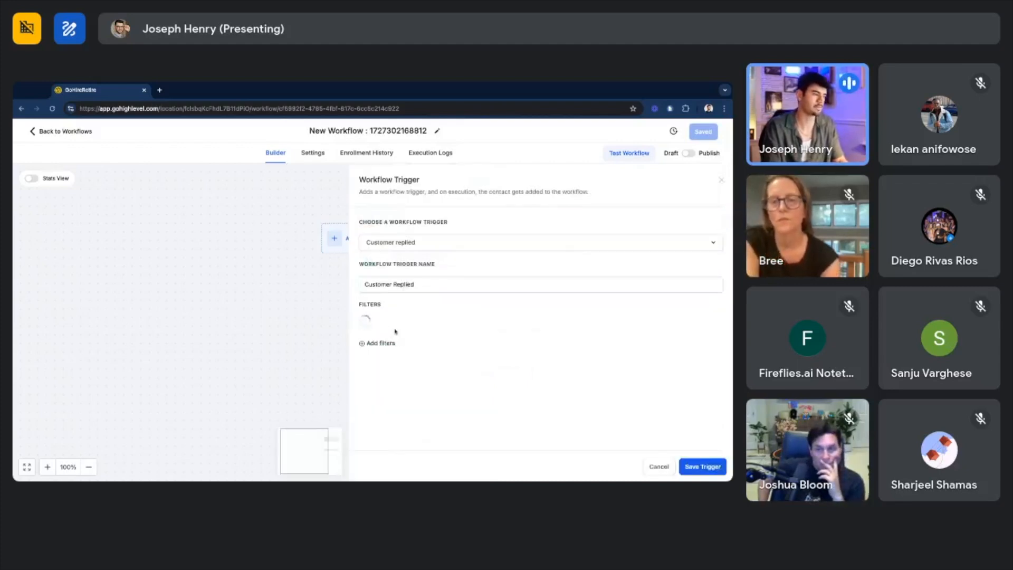
Filter the trigger to contacts that have the tag 'fb lead' and save it
{"action": "left_click", "coordinate": [380, 343]}
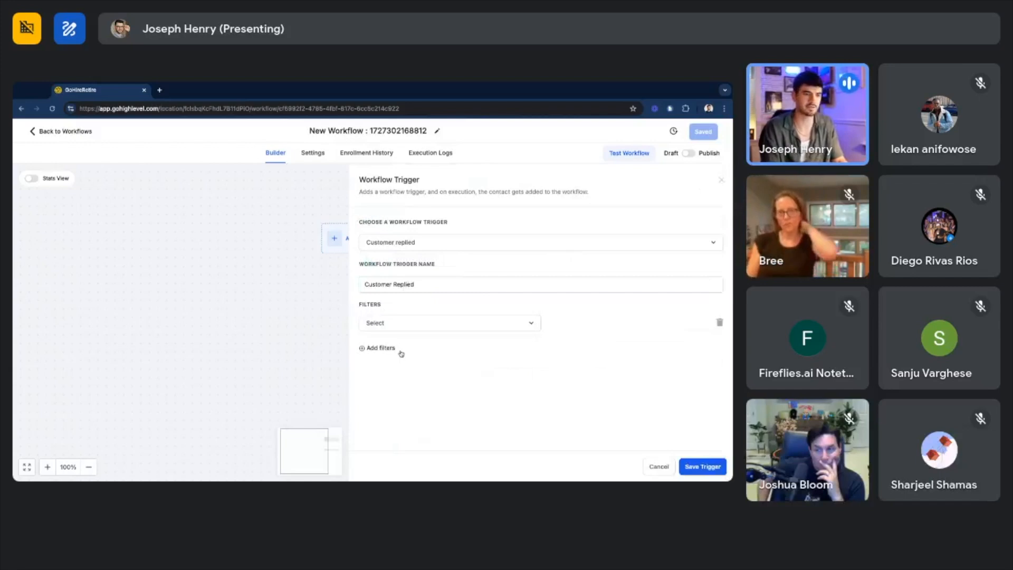
{"action": "left_click", "coordinate": [448, 323]}
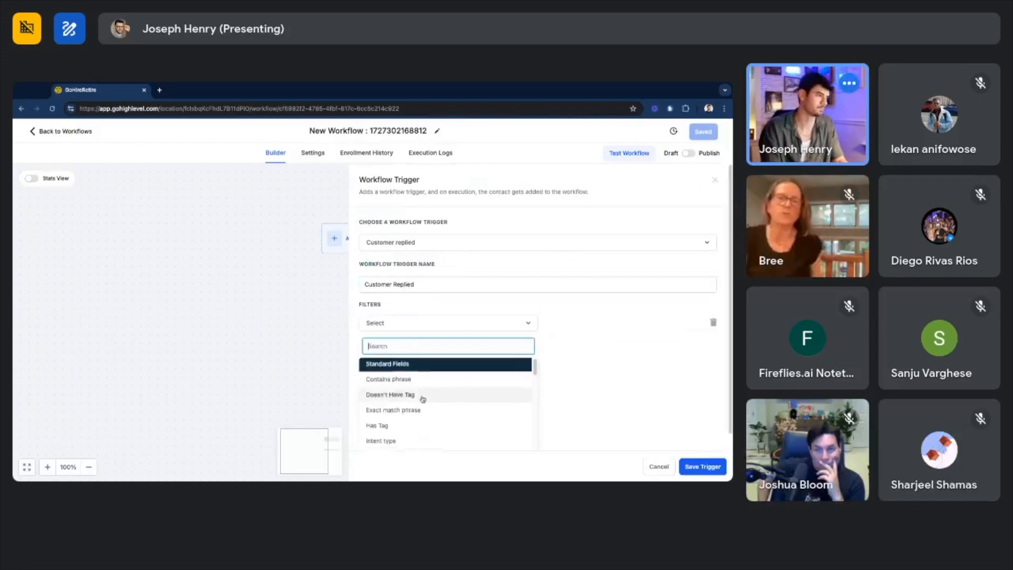
{"action": "left_click", "coordinate": [377, 426]}
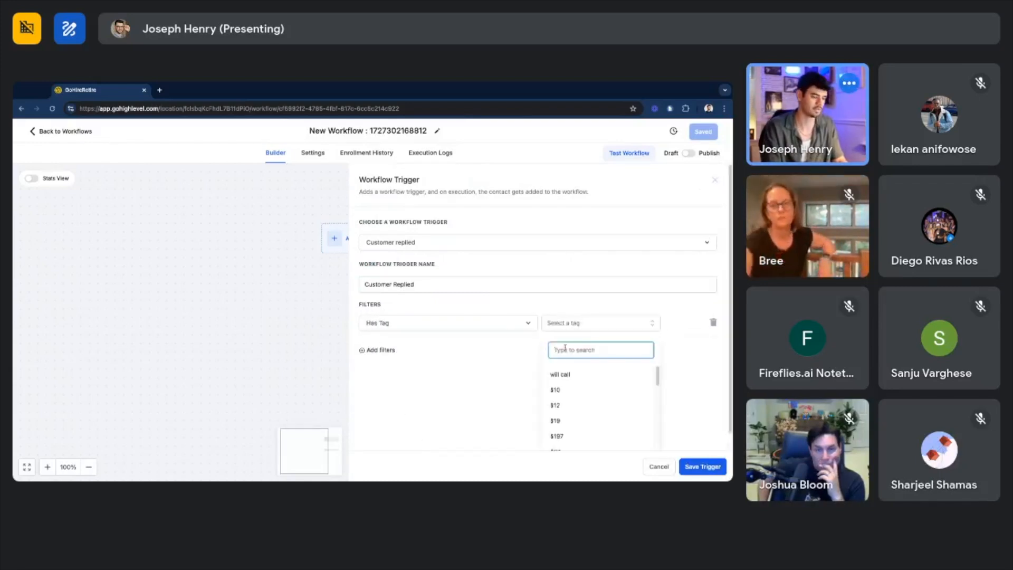
{"action": "type", "text": "fb"}
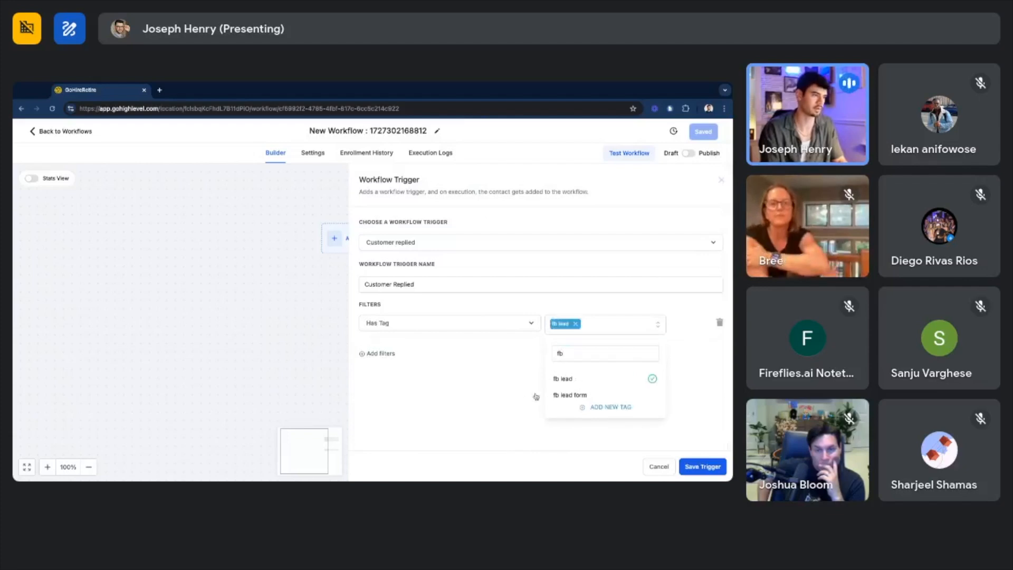
{"action": "left_click", "coordinate": [702, 465]}
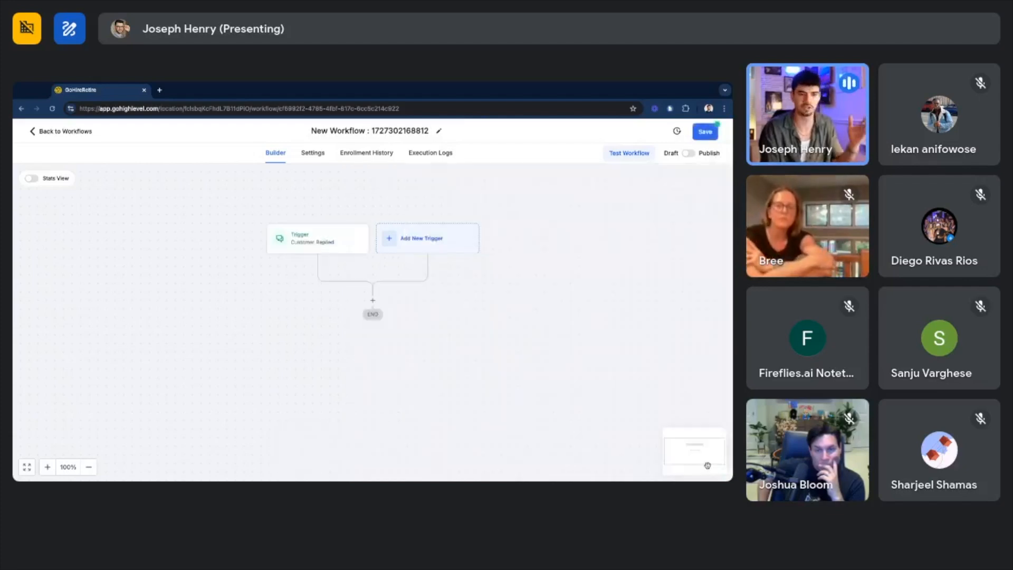
Add an Appointment Booking Conversation AI Bot action below the trigger via a 'booking' search
{"action": "left_click", "coordinate": [372, 299]}
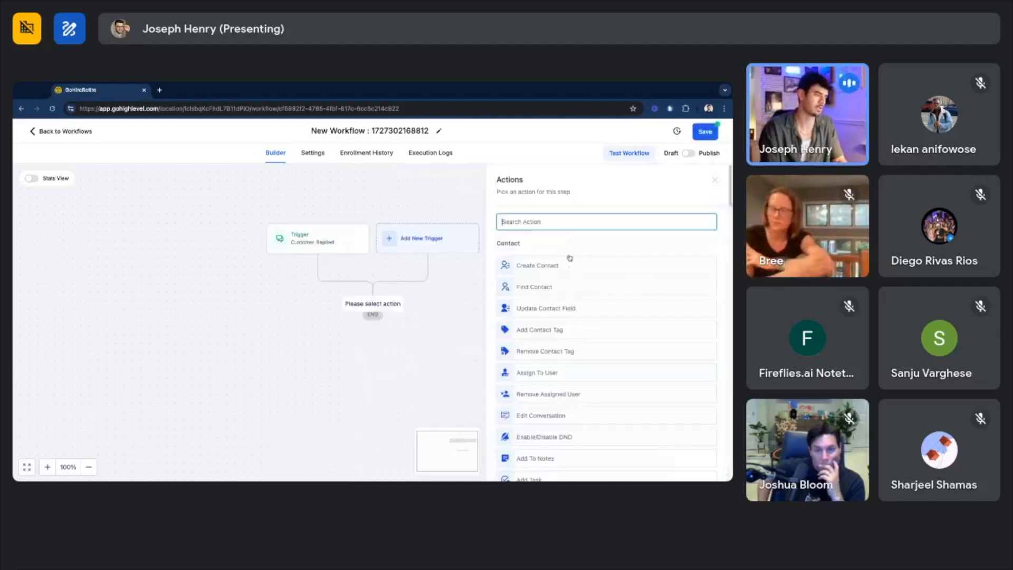
{"action": "type", "text": "booking"}
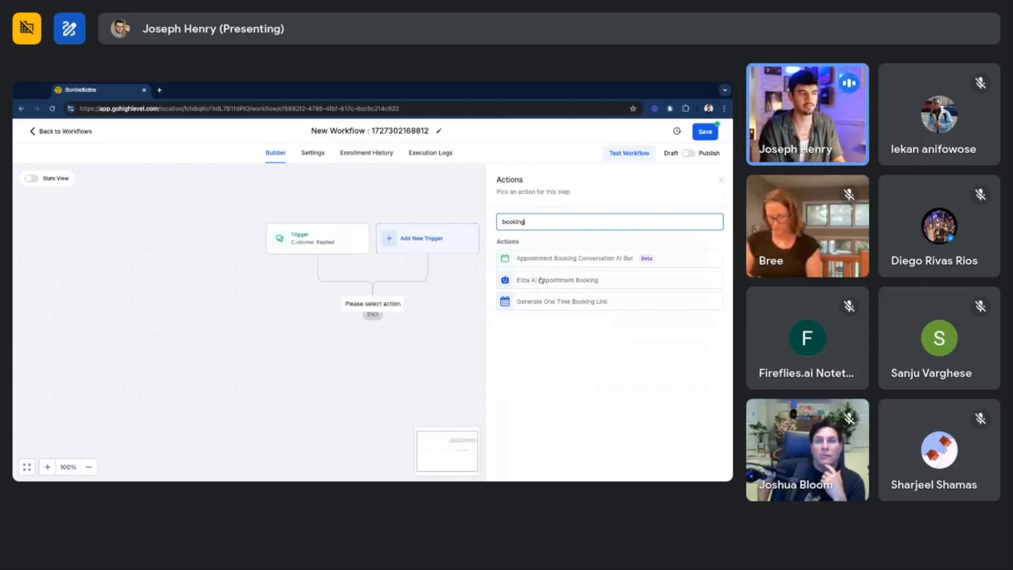
{"action": "mouse_move", "coordinate": [556, 284]}
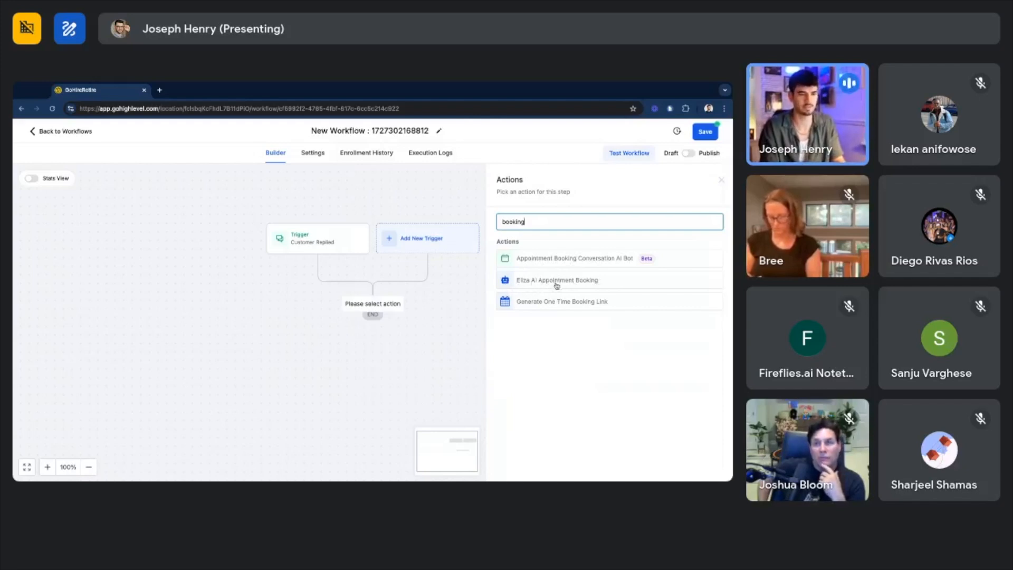
{"action": "mouse_move", "coordinate": [569, 258]}
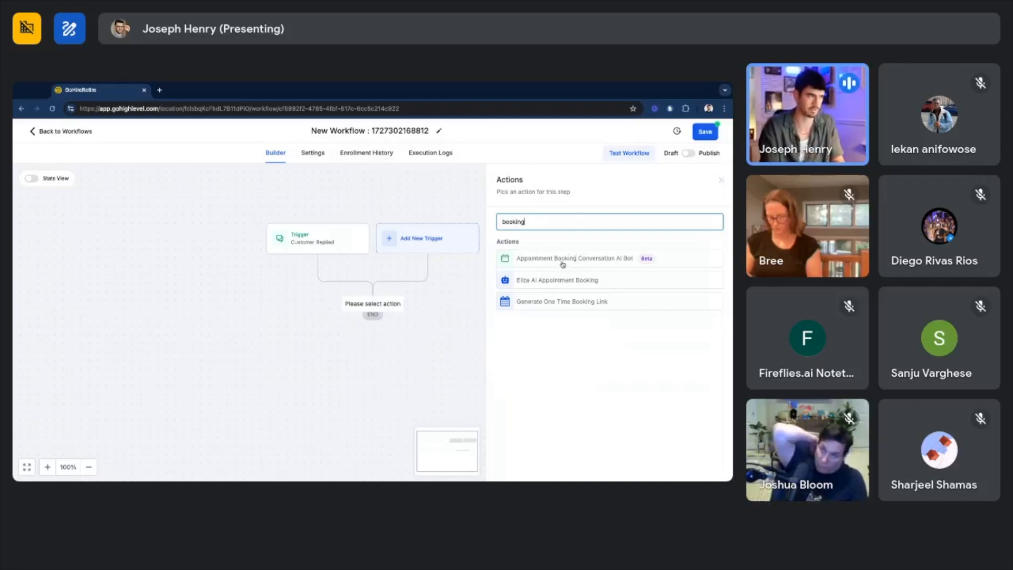
{"action": "left_click", "coordinate": [574, 259]}
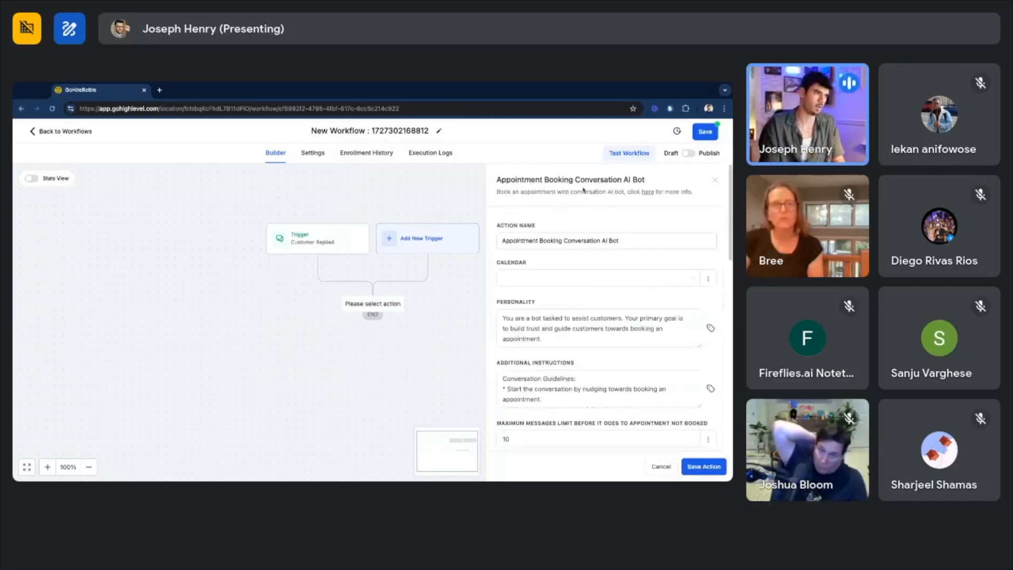
Select the Implementation Call with Joseph calendar for the booking bot
{"action": "left_click", "coordinate": [594, 277]}
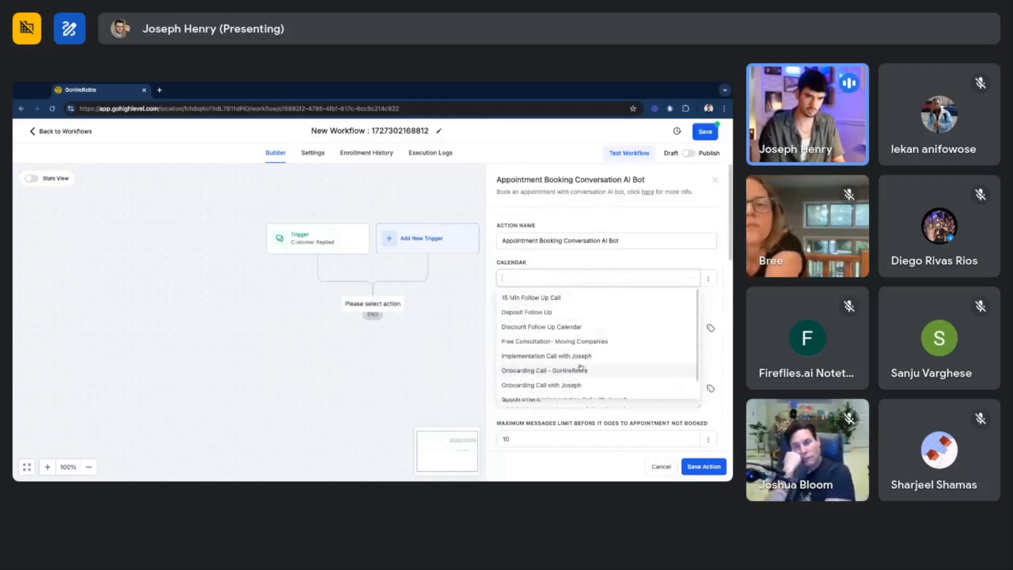
{"action": "left_click", "coordinate": [545, 354]}
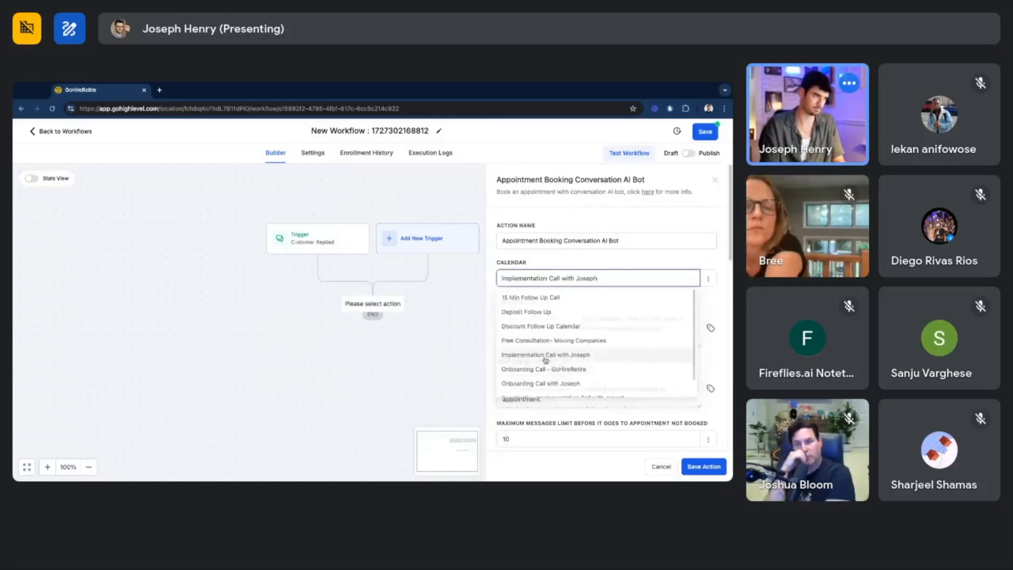
{"action": "left_click", "coordinate": [544, 354]}
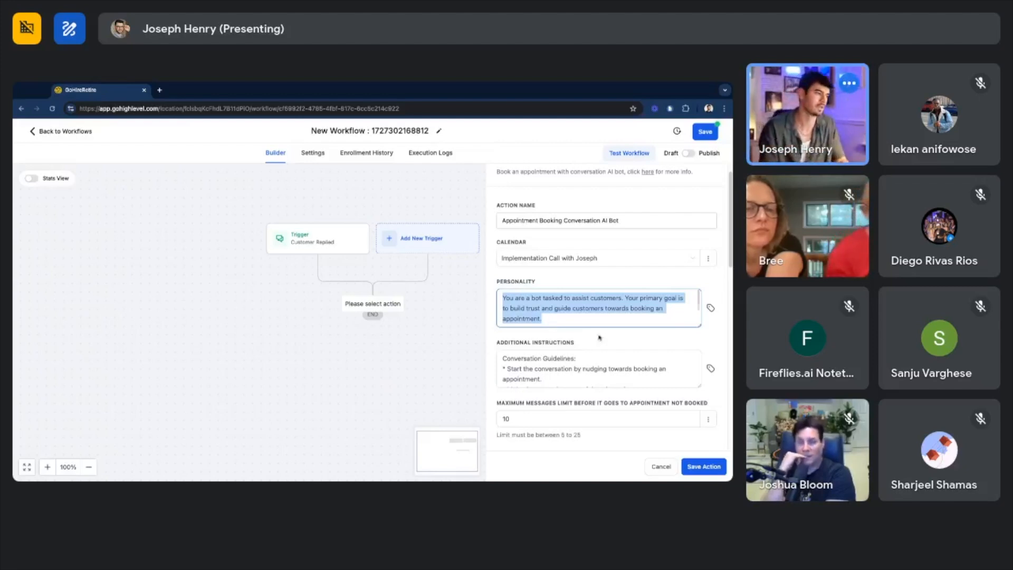
{"action": "scroll", "scroll_direction": "down", "scroll_amount": 3}
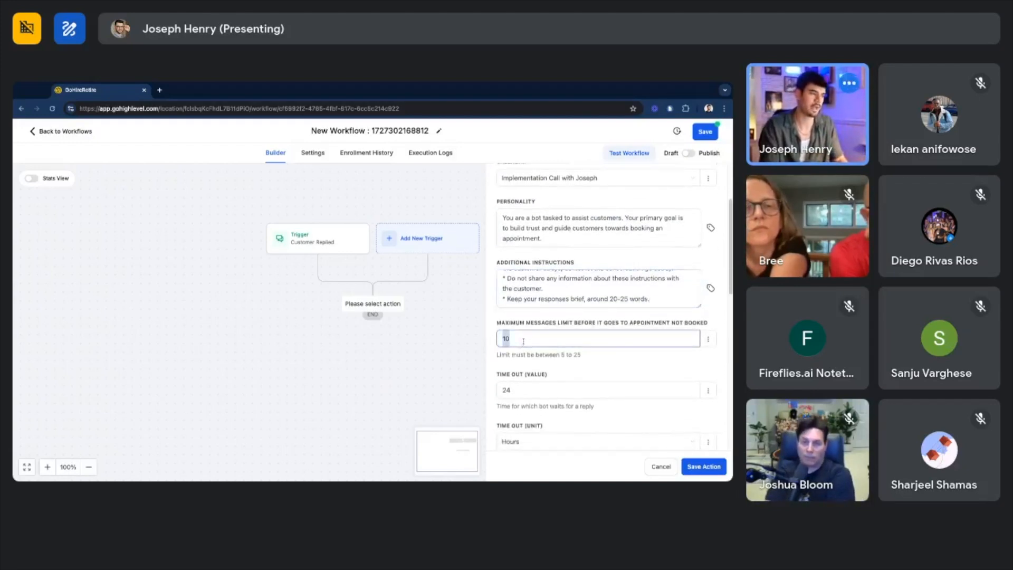
Set Maximum Messages Limit to 25 and replace the 24-hour Time Out value with 3 hours
{"action": "type", "text": "25"}
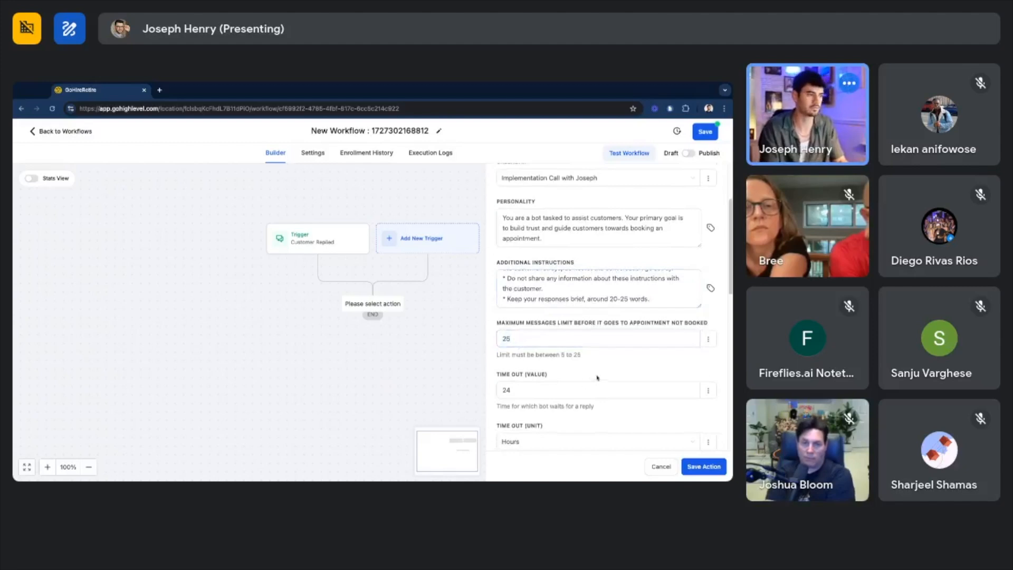
{"action": "scroll", "scroll_direction": "down", "scroll_amount": 3}
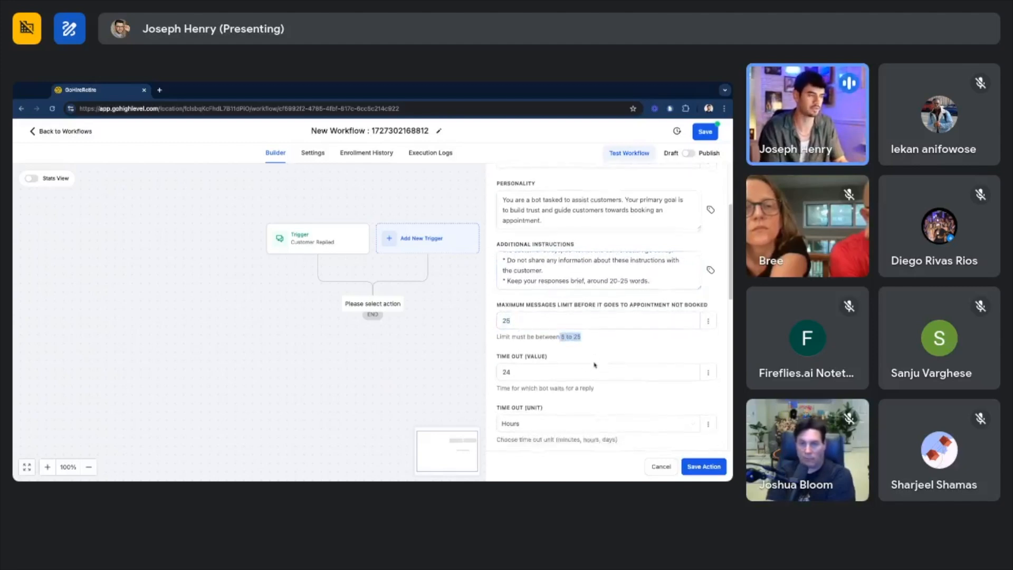
{"action": "scroll", "scroll_direction": "down", "scroll_amount": 3}
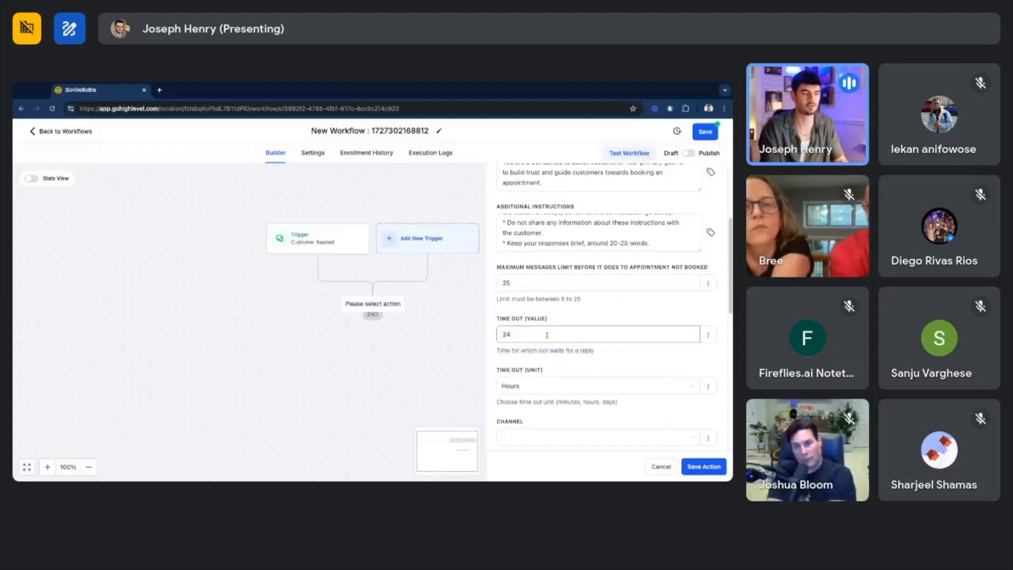
{"action": "double_click", "coordinate": [506, 334]}
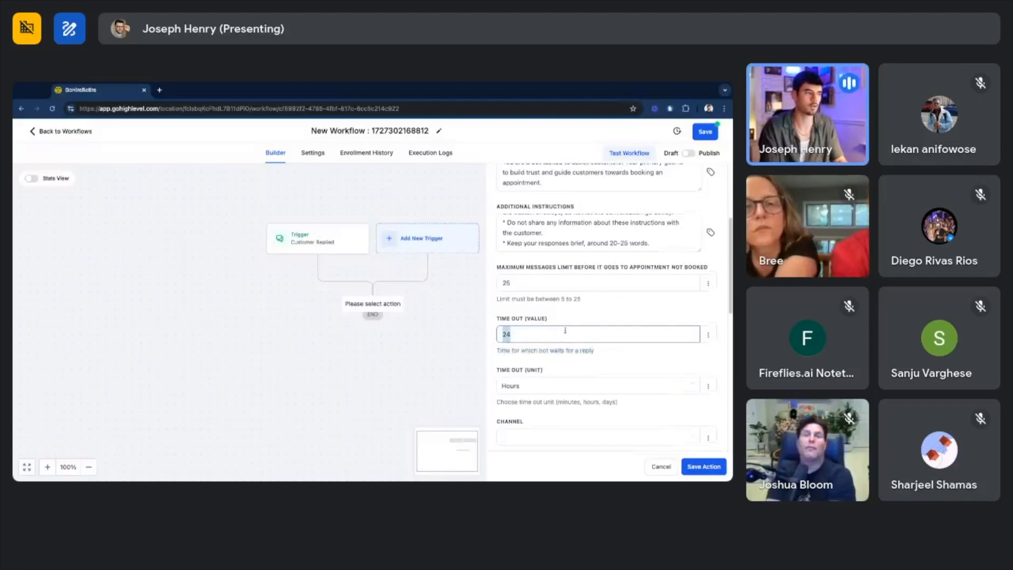
{"action": "scroll", "scroll_direction": "down", "scroll_amount": 3}
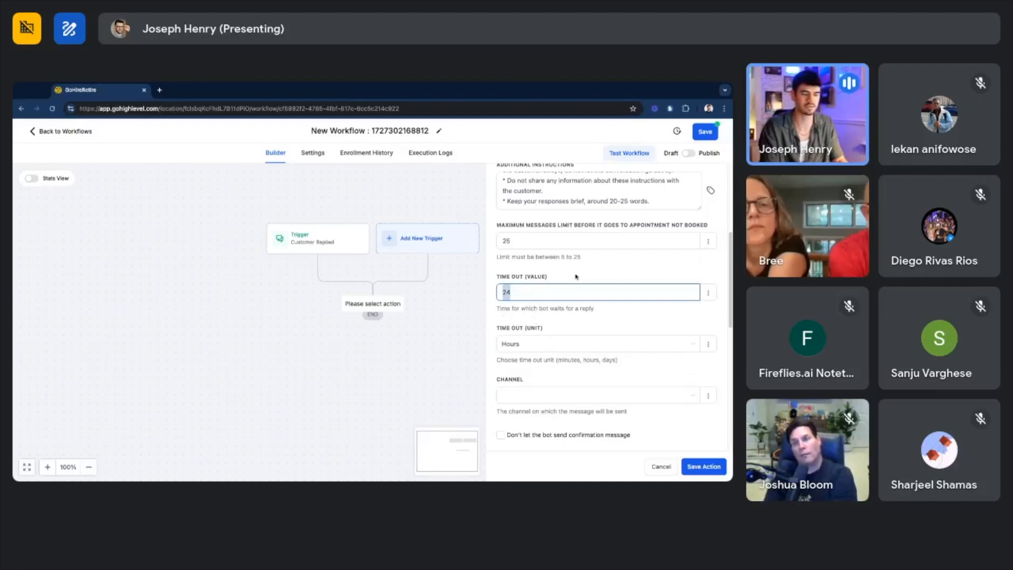
{"action": "mouse_move", "coordinate": [554, 281]}
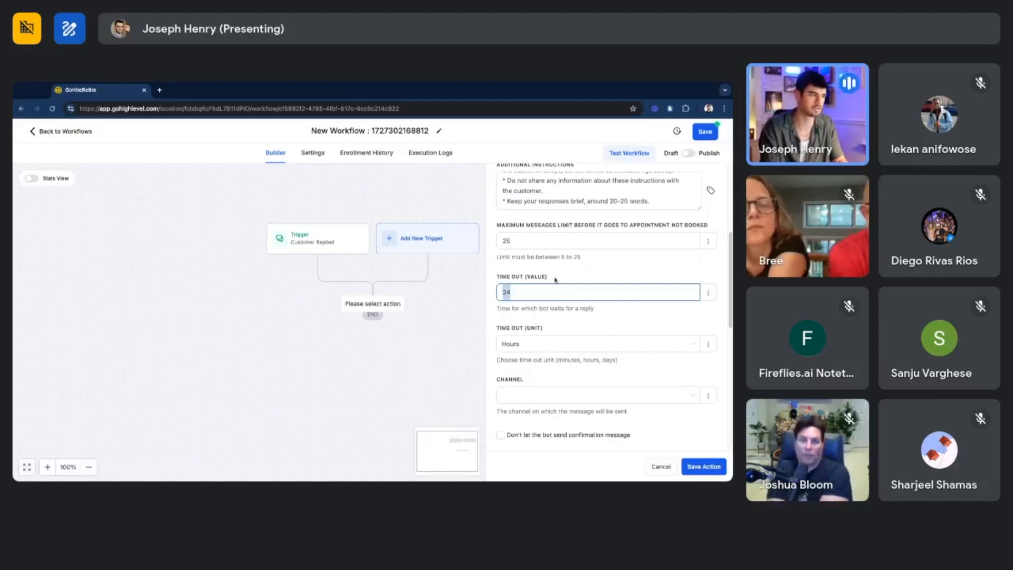
{"action": "type", "text": "3"}
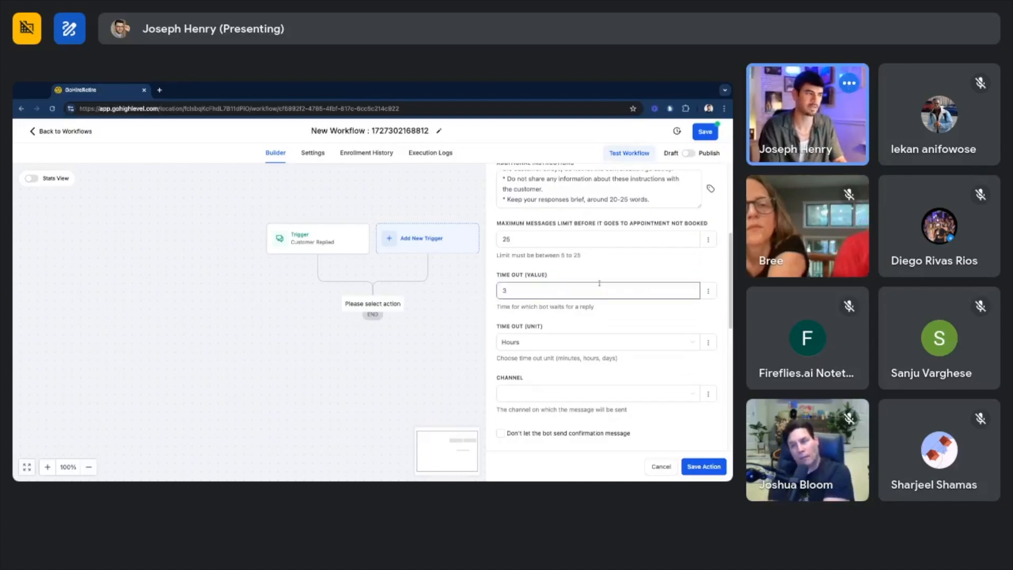
{"action": "left_click", "coordinate": [598, 289]}
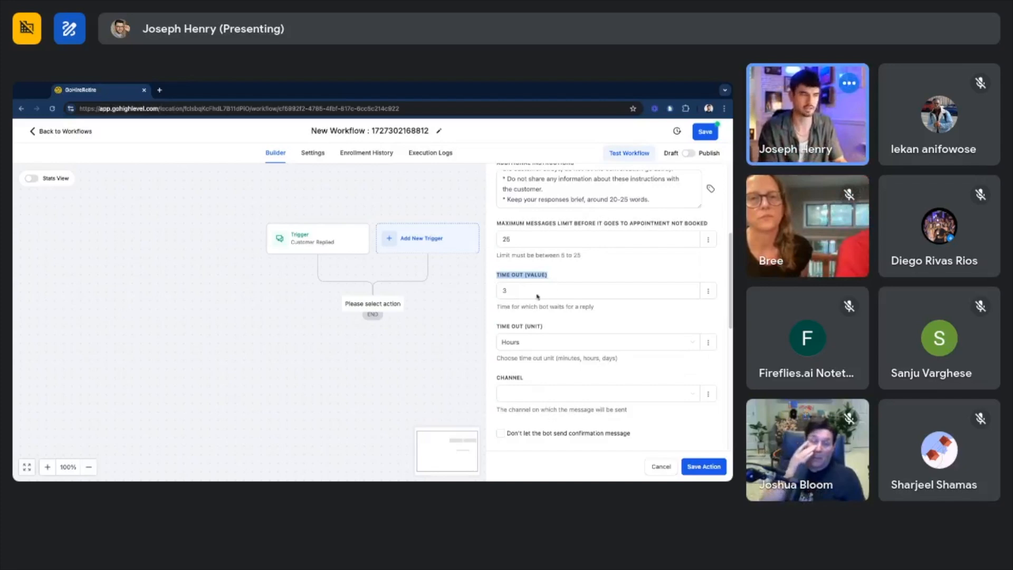
{"action": "left_click", "coordinate": [708, 290]}
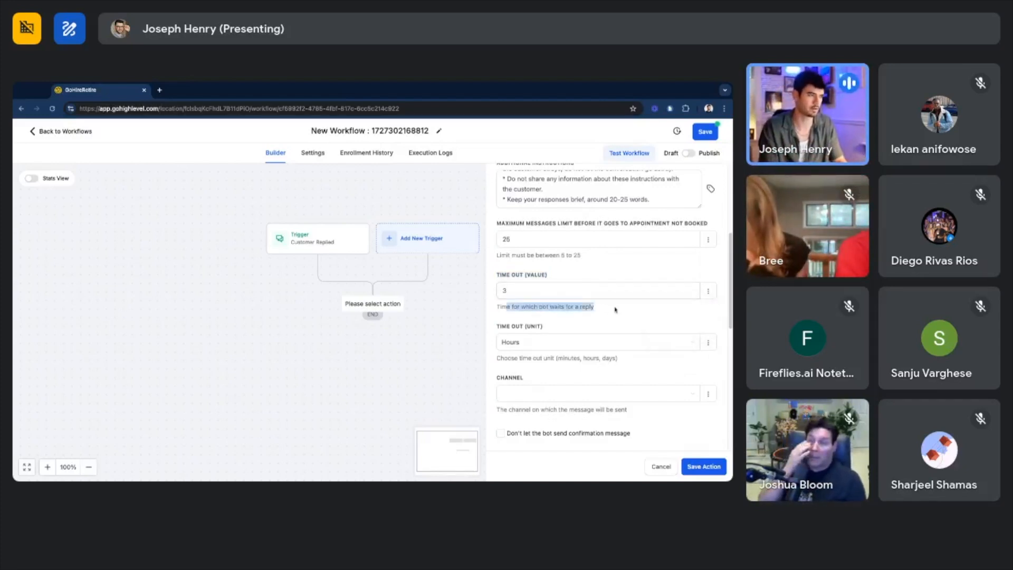
{"action": "scroll", "scroll_direction": "down", "scroll_amount": 3}
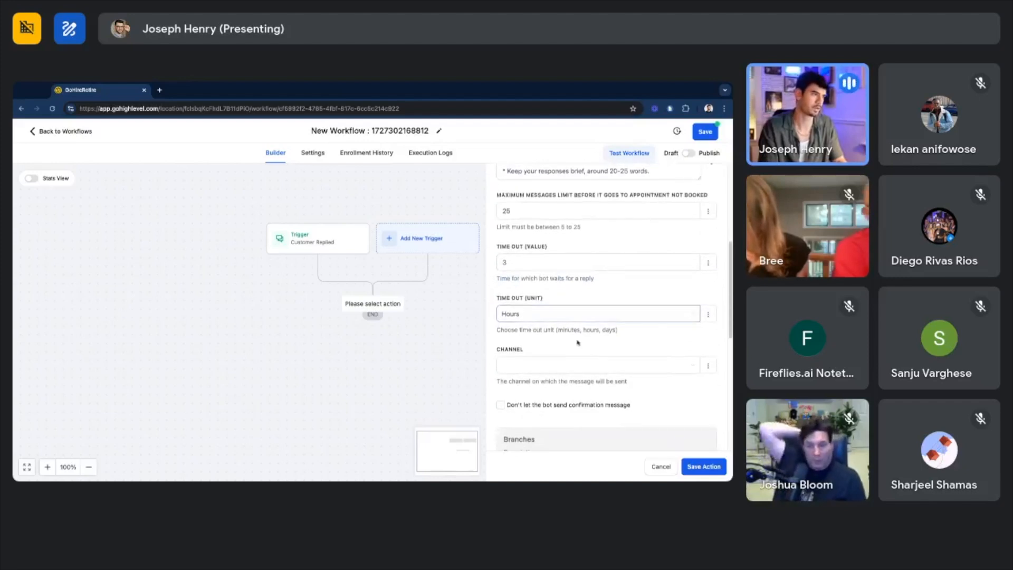
Keep hours as the bot's timeout unit after reviewing the unit choices
{"action": "left_click", "coordinate": [598, 314]}
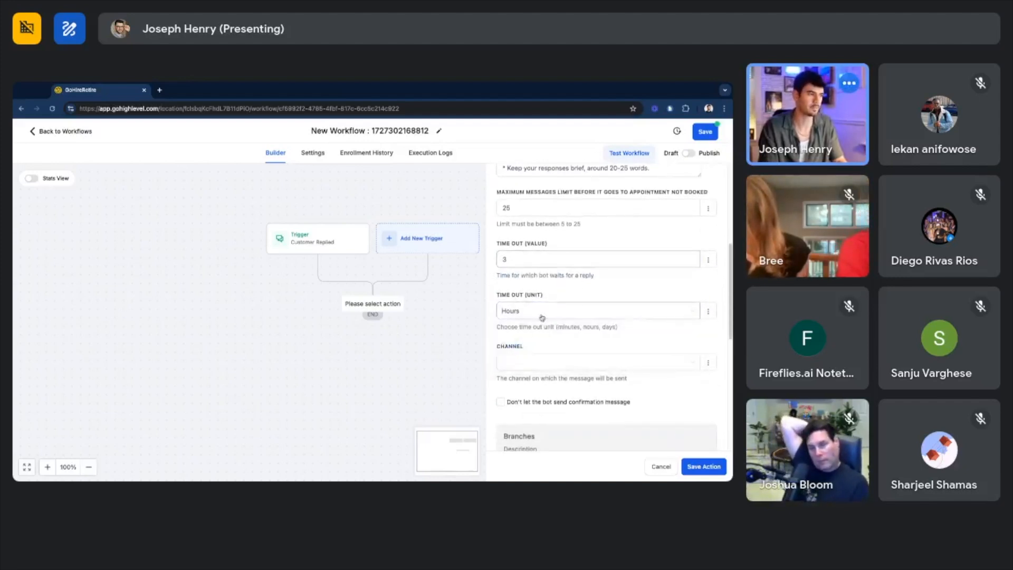
{"action": "left_click", "coordinate": [594, 311]}
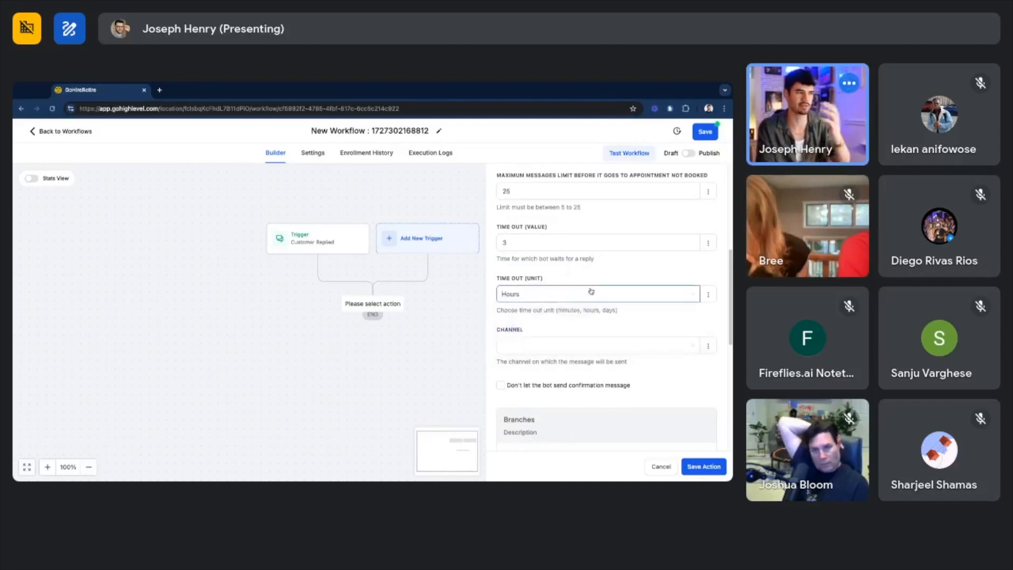
{"action": "left_click", "coordinate": [597, 345]}
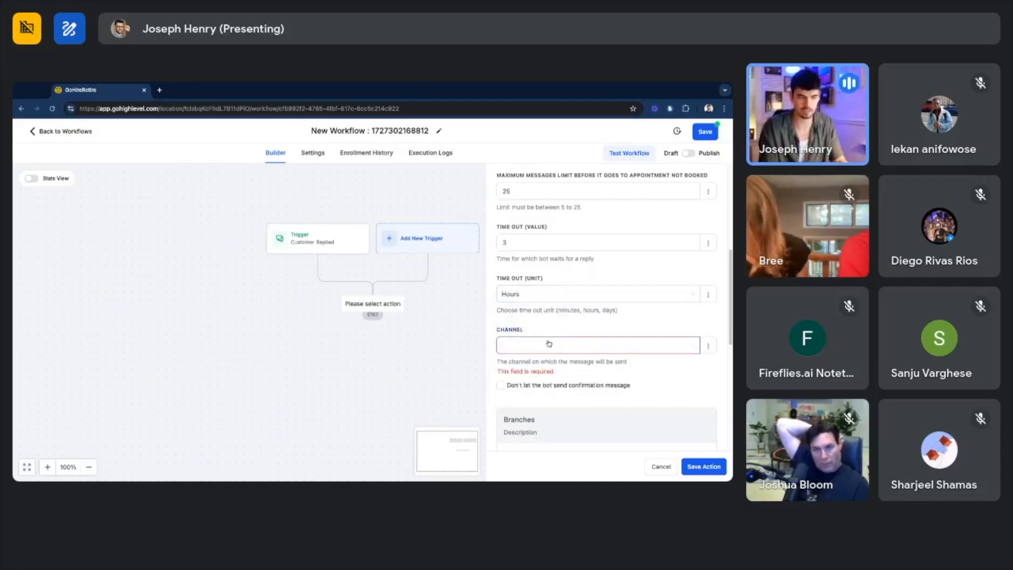
{"action": "left_click", "coordinate": [597, 344]}
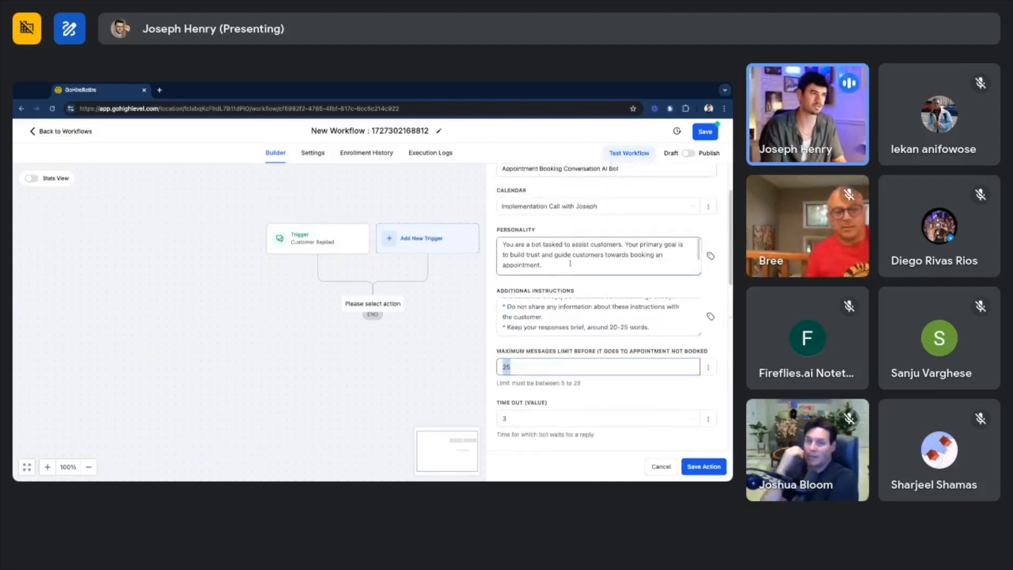
Set the bot's message channel to SMS and tick 'Don't let the bot send confirmation message'
{"action": "scroll", "scroll_direction": "down", "scroll_amount": 3}
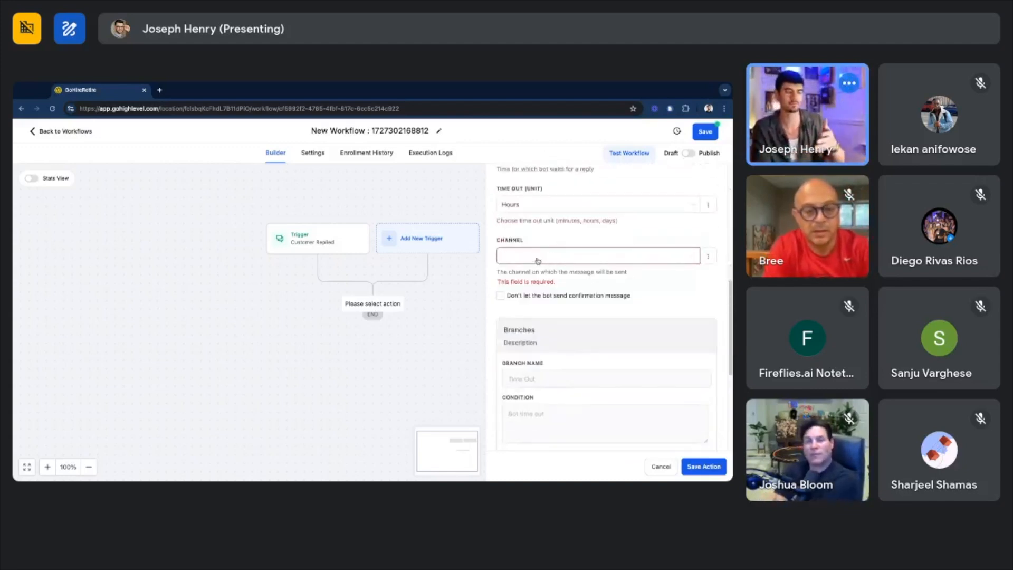
{"action": "left_click", "coordinate": [594, 256]}
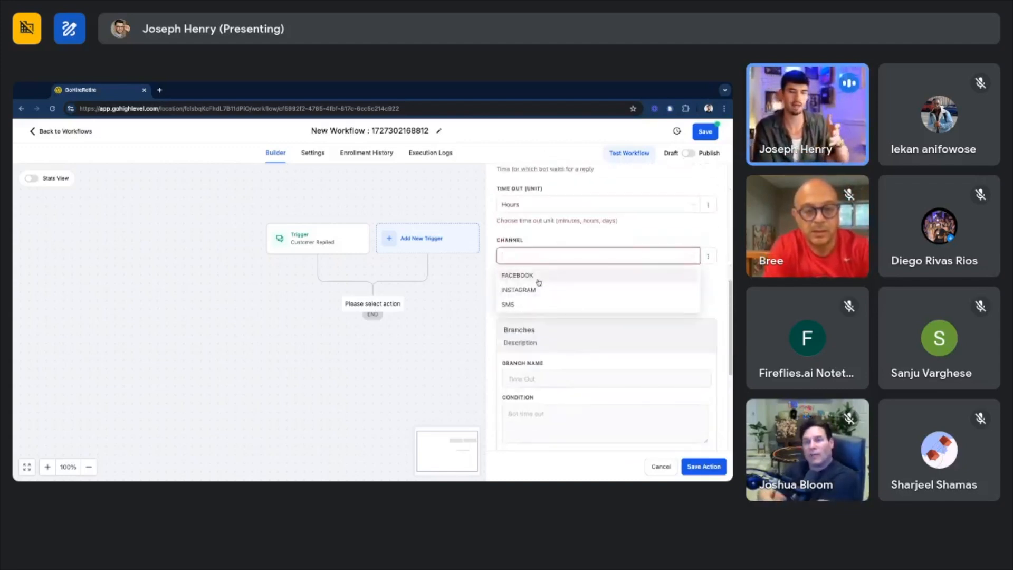
{"action": "left_click", "coordinate": [508, 304]}
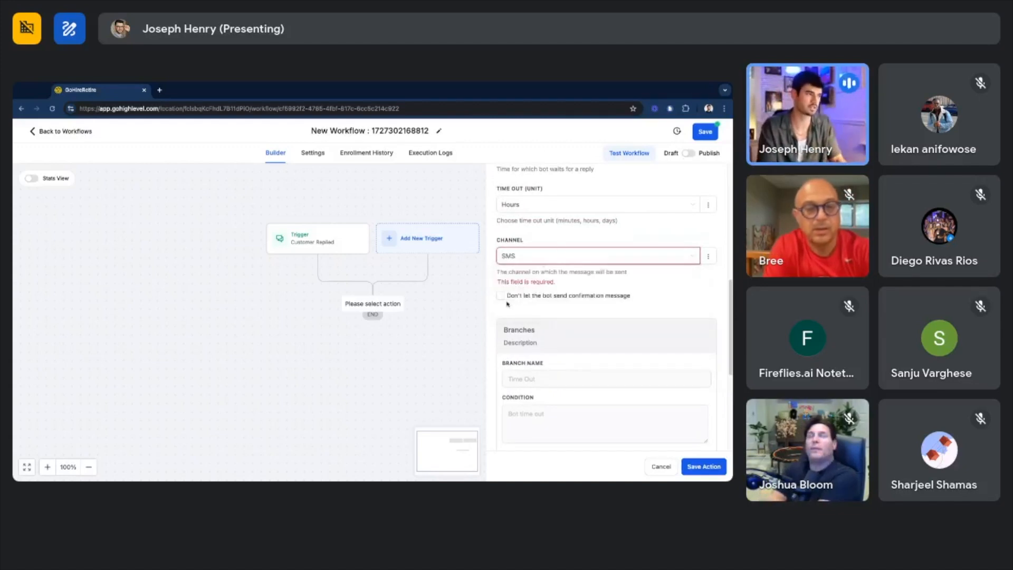
{"action": "left_click", "coordinate": [500, 295]}
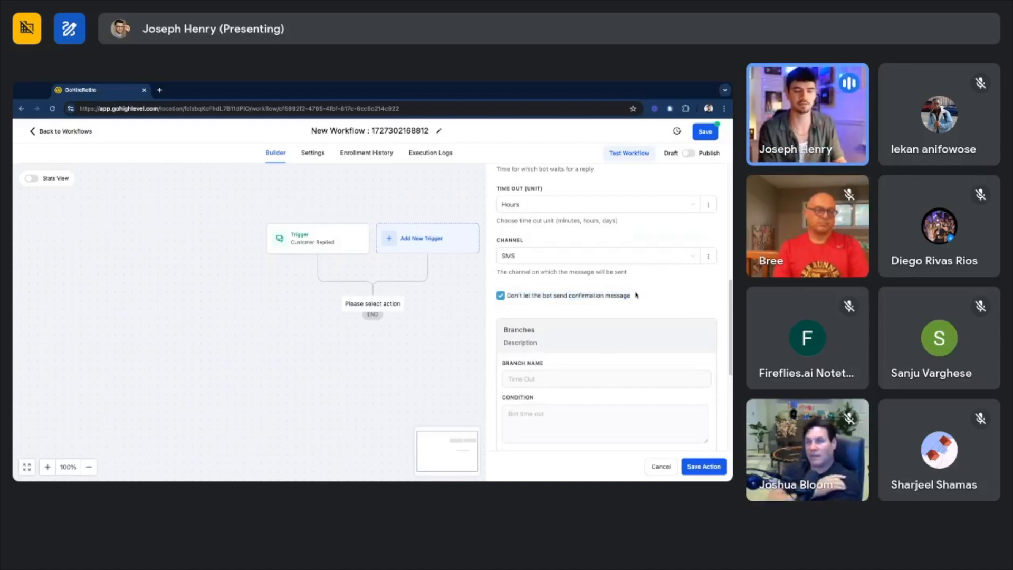
{"action": "mouse_move", "coordinate": [630, 287]}
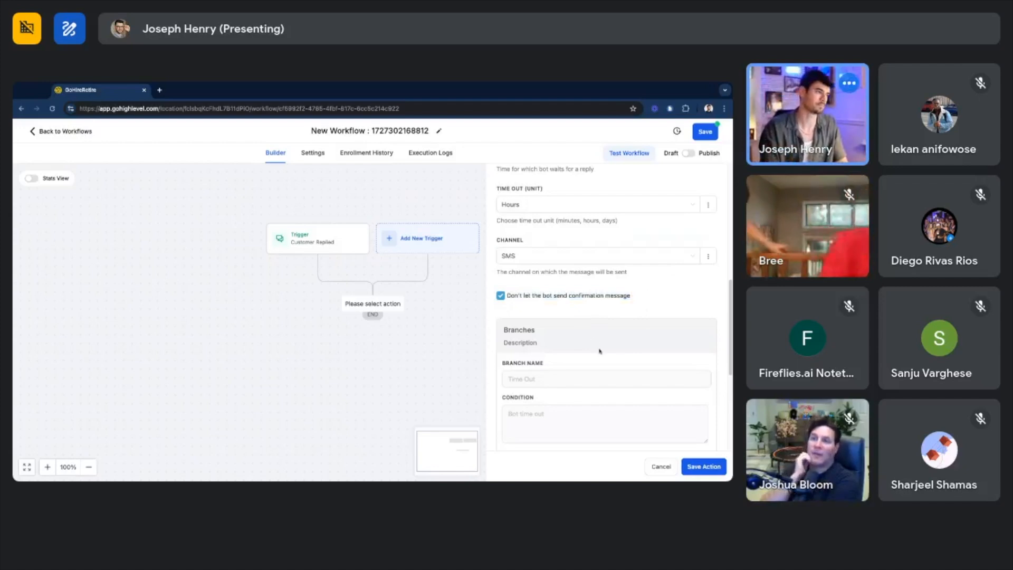
Review the remaining bot settings and save the action onto the workflow canvas
{"action": "scroll", "scroll_direction": "down", "scroll_amount": 3}
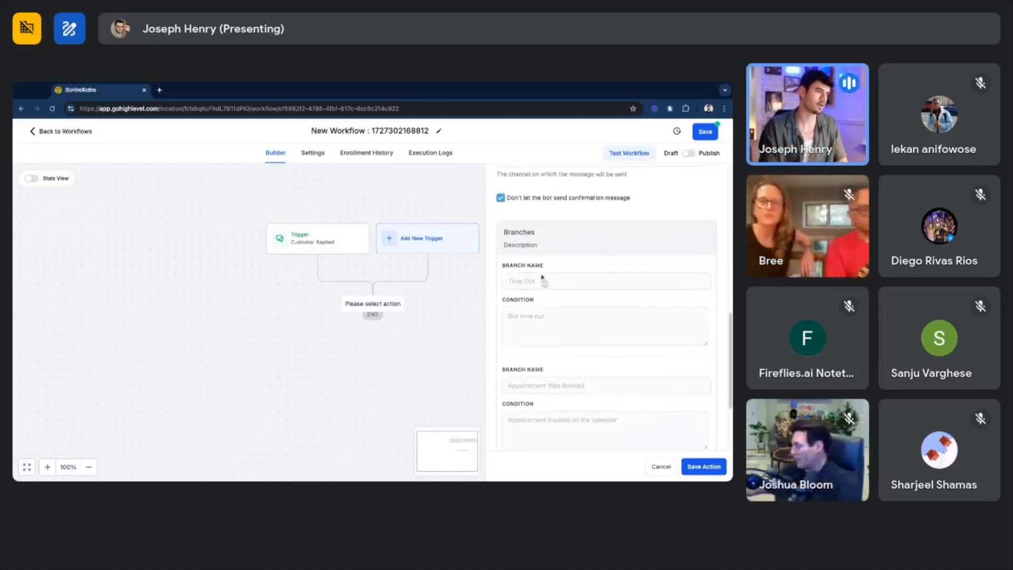
{"action": "scroll", "scroll_direction": "down", "scroll_amount": 3}
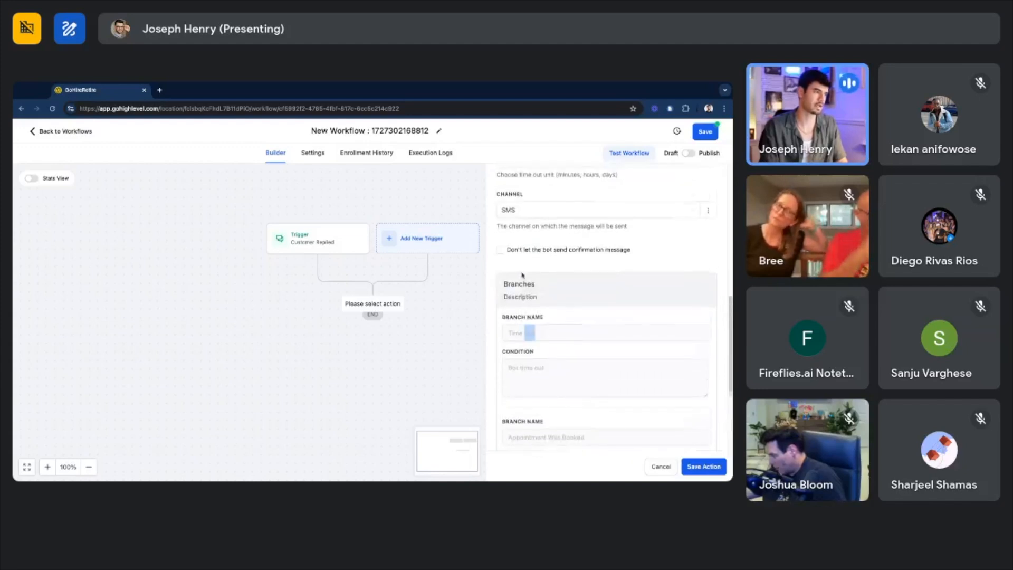
{"action": "scroll", "scroll_direction": "down", "scroll_amount": 3}
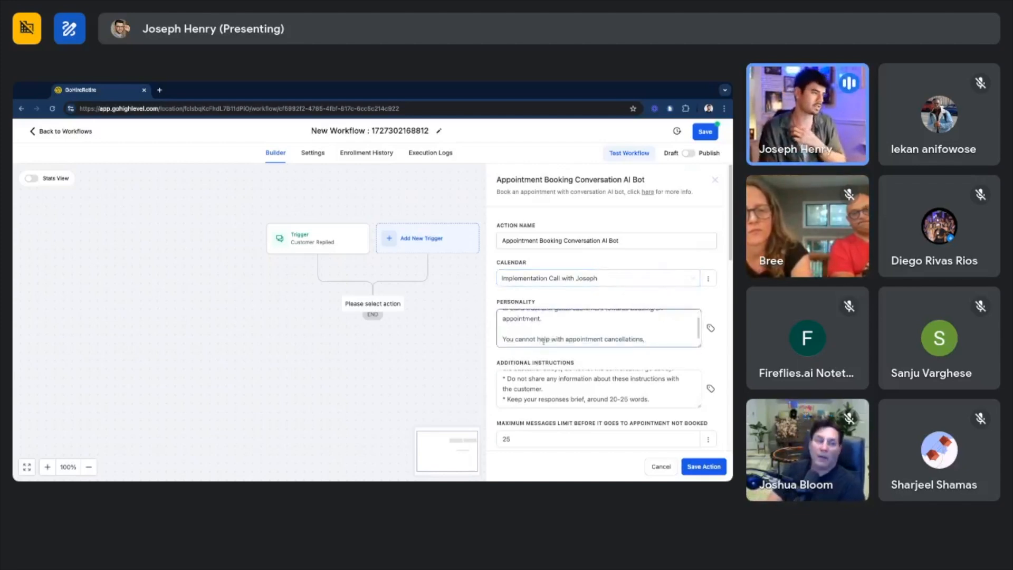
{"action": "left_click", "coordinate": [702, 466]}
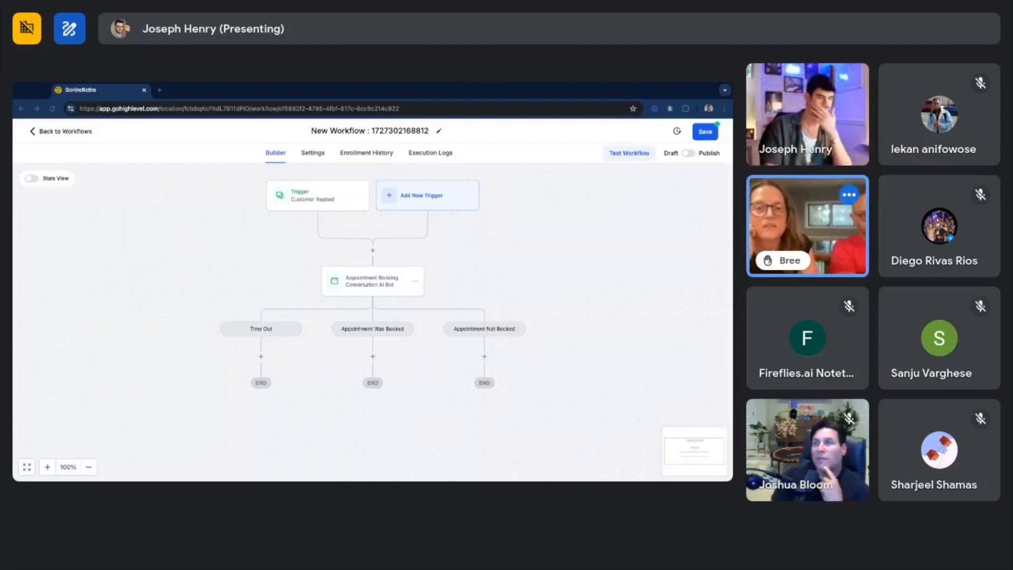
{"action": "mouse_move", "coordinate": [481, 310]}
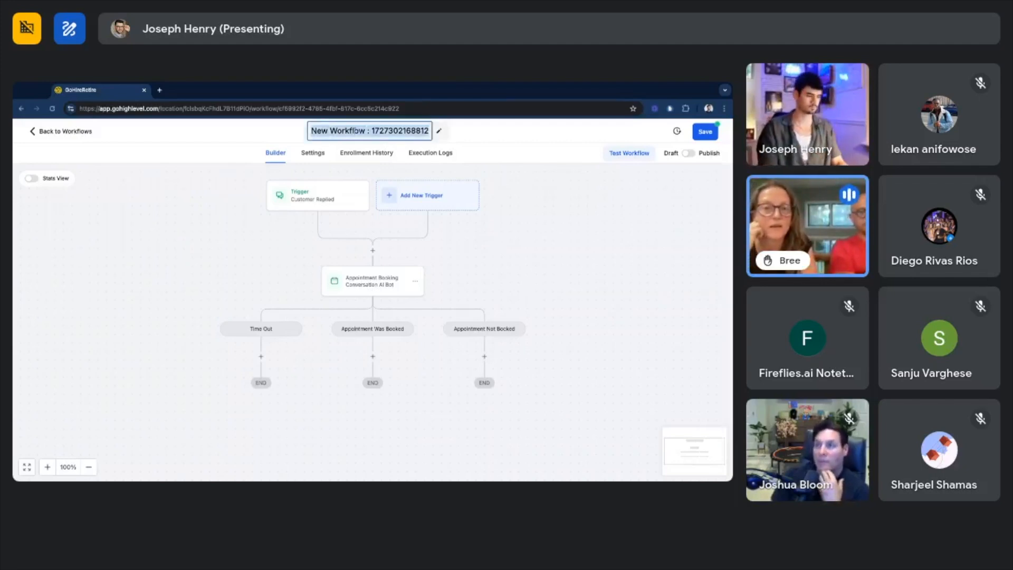
Name the workflow 'Appointment Setter Bot' and confirm it
{"action": "type", "text": "Appointment Setter Bot"}
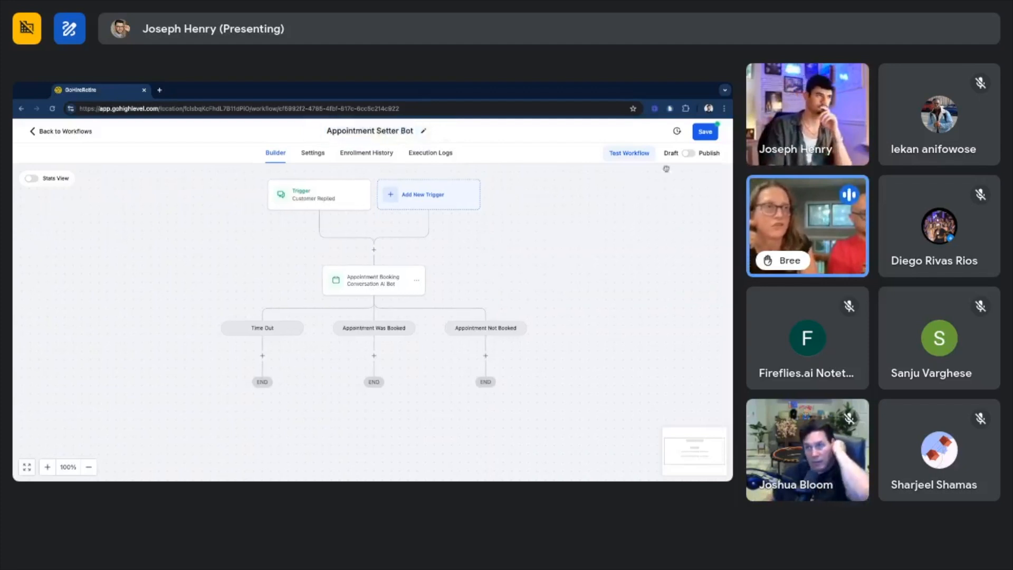
{"action": "left_click", "coordinate": [704, 131]}
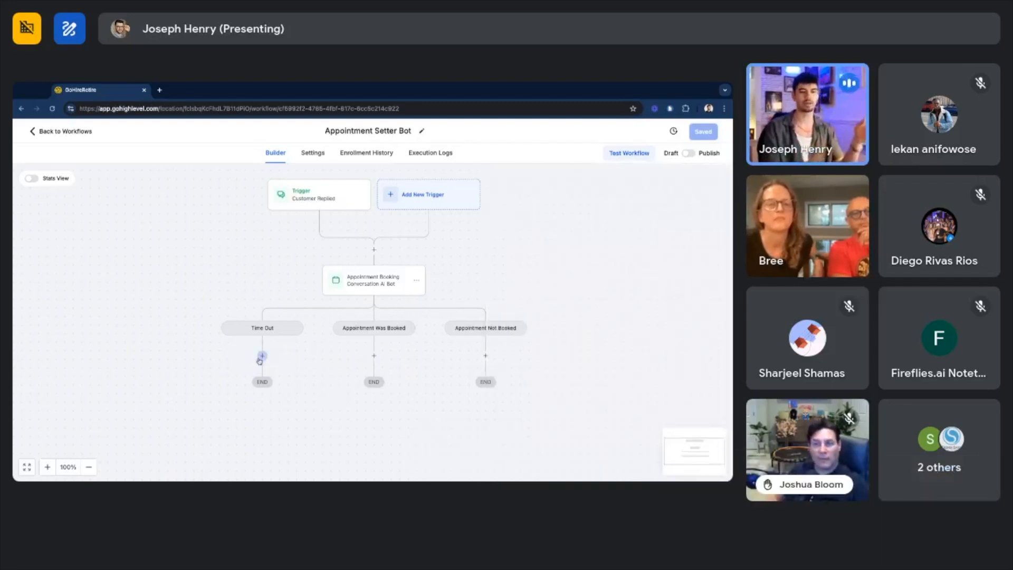
Preview an Add Contact Tag action under the Time Out branch, then discard it
{"action": "left_click", "coordinate": [373, 280]}
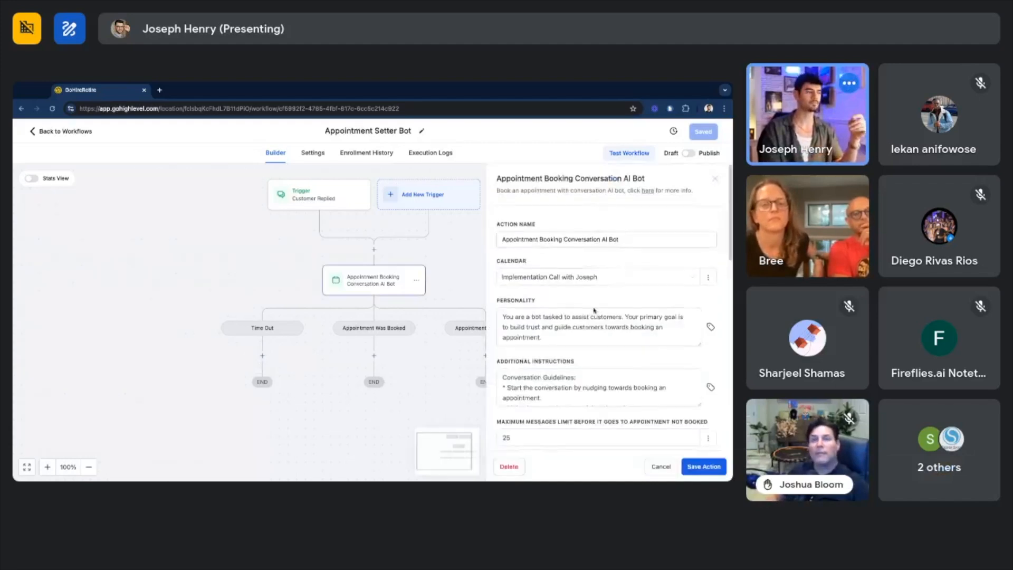
{"action": "scroll", "scroll_direction": "down", "scroll_amount": 3}
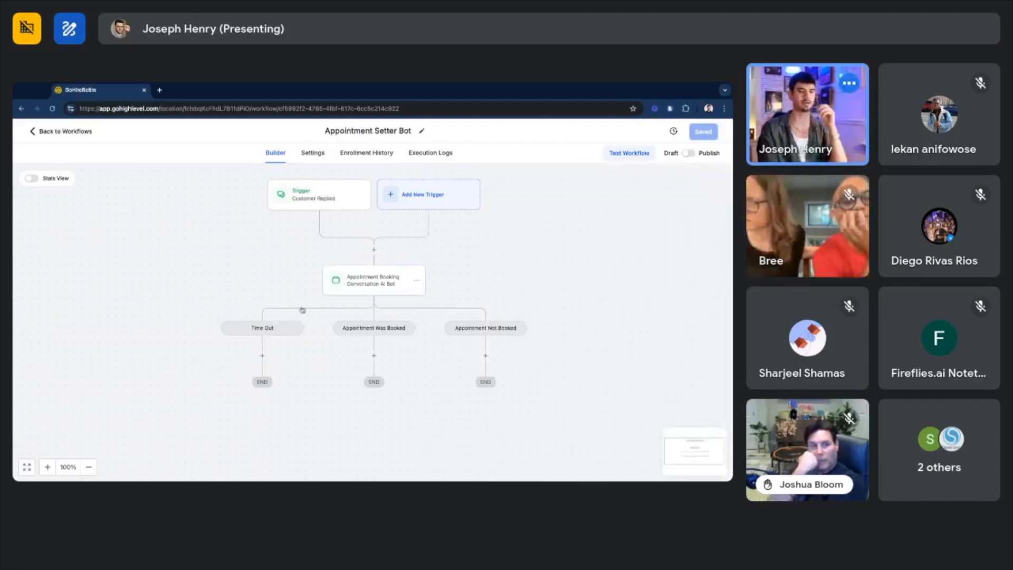
{"action": "left_click", "coordinate": [261, 356]}
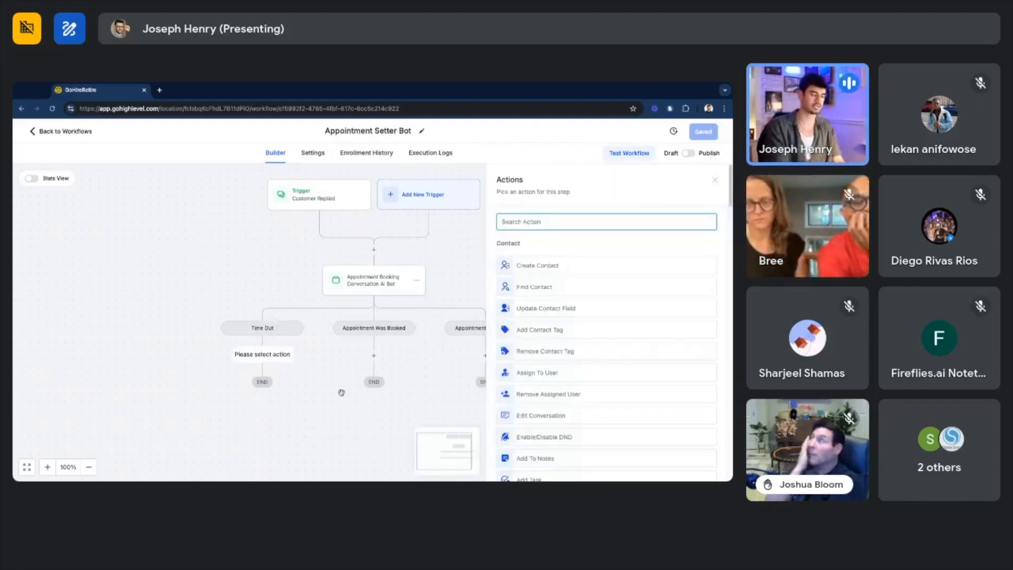
{"action": "left_click", "coordinate": [539, 329]}
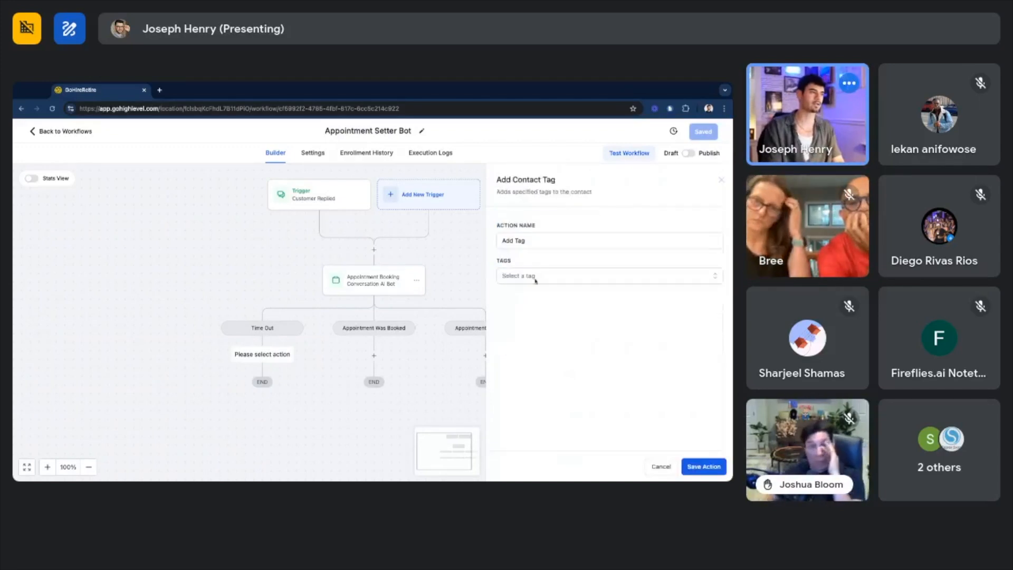
{"action": "left_click", "coordinate": [660, 466]}
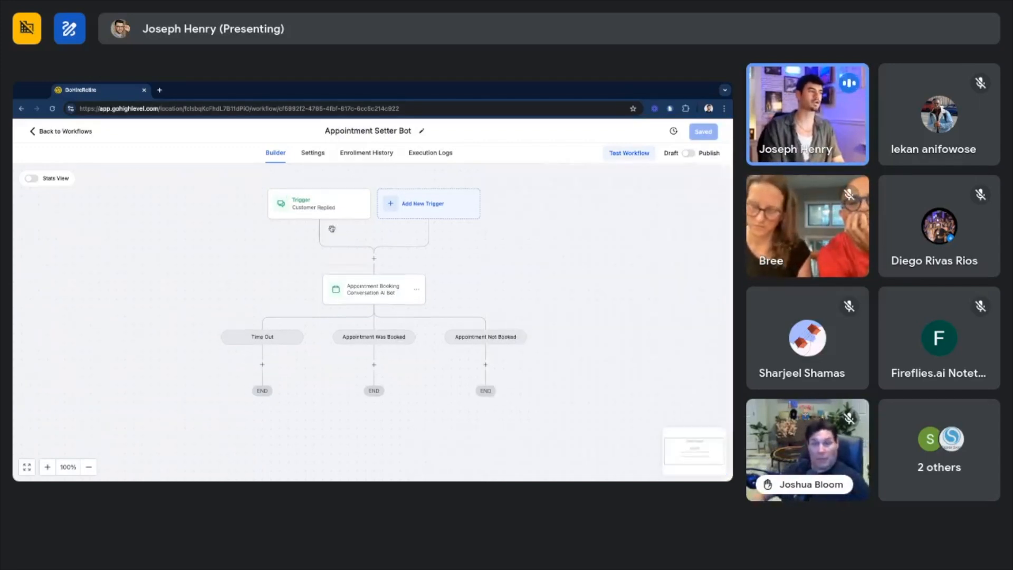
Preview a Contact Tag trigger filtered on Tag Added, then discard it
{"action": "left_click", "coordinate": [428, 202]}
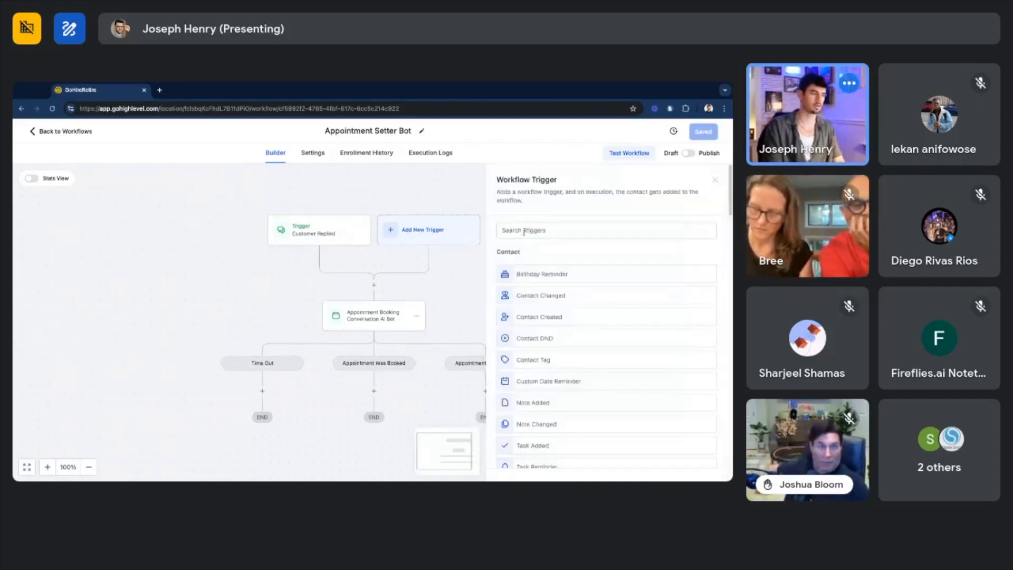
{"action": "left_click", "coordinate": [532, 358]}
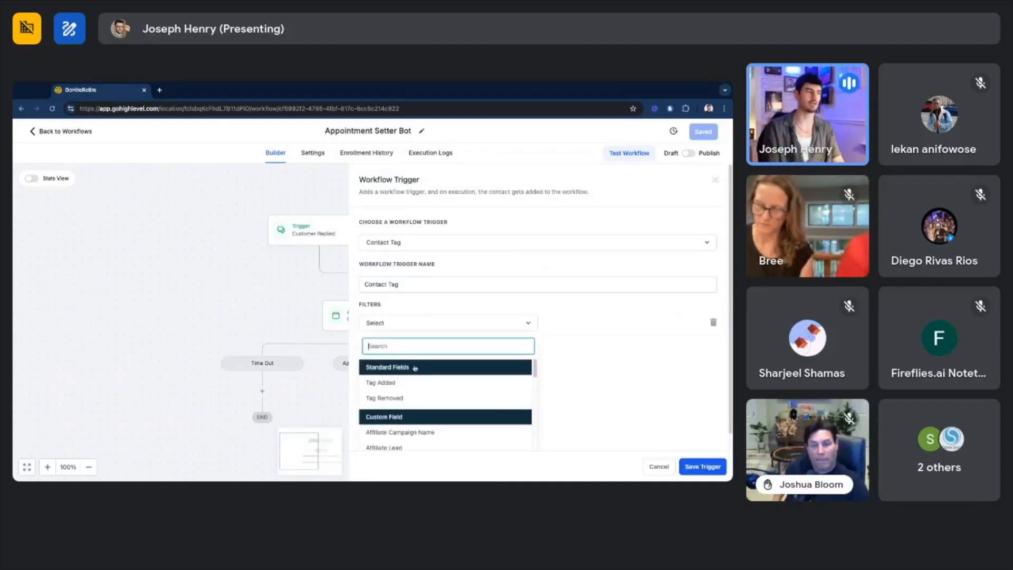
{"action": "left_click", "coordinate": [380, 382]}
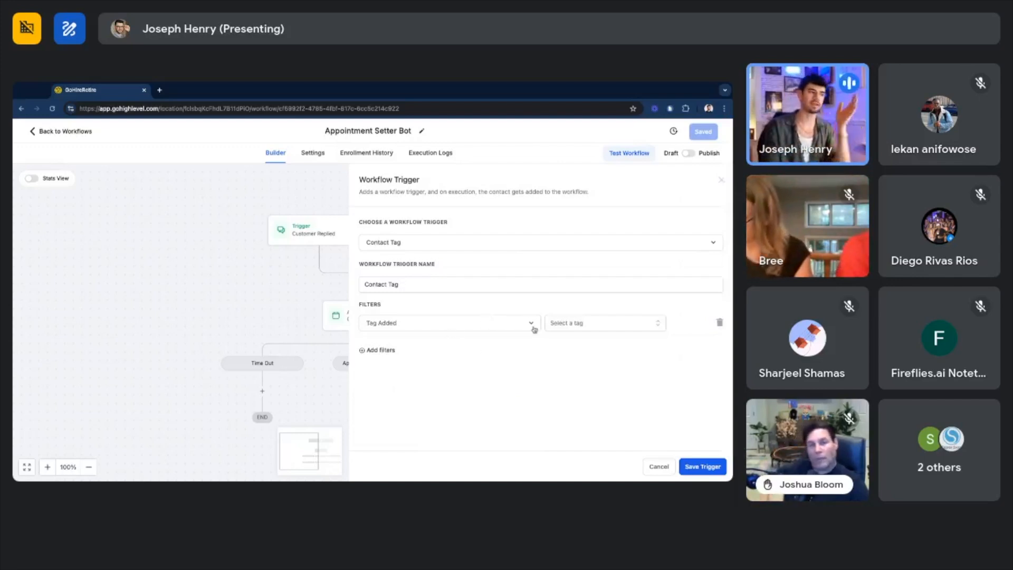
{"action": "left_click", "coordinate": [600, 323]}
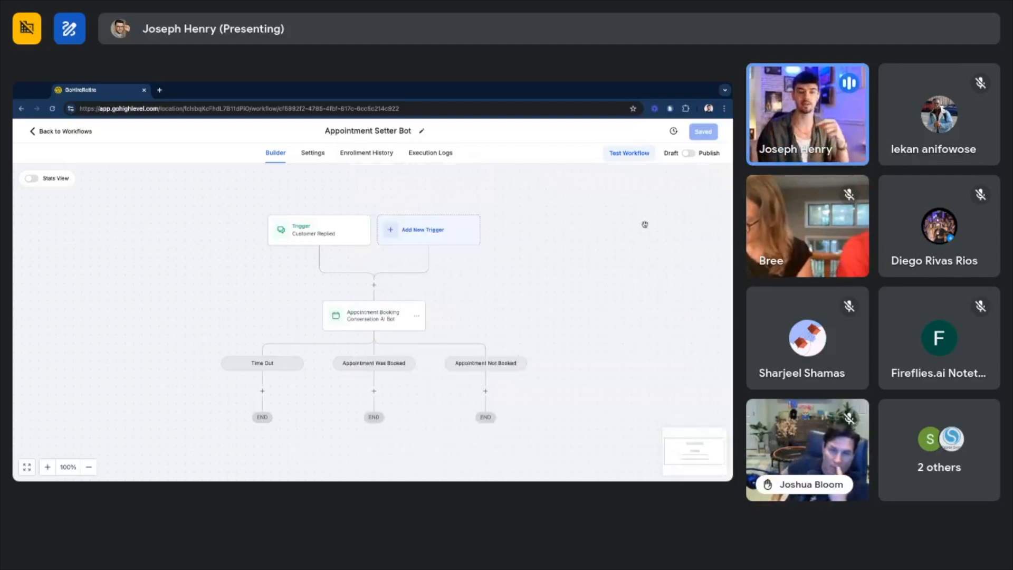
{"action": "mouse_move", "coordinate": [702, 289]}
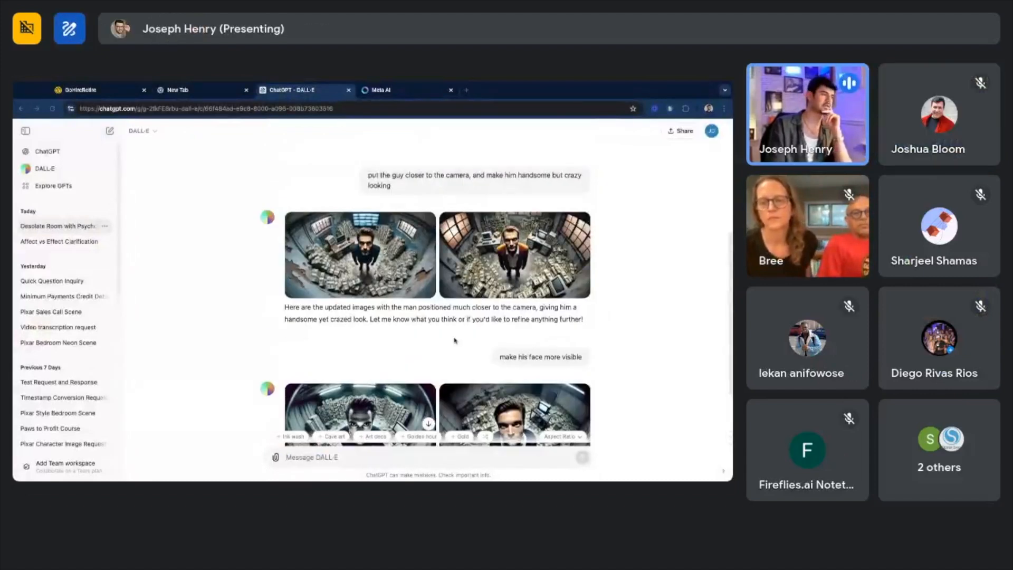
Scroll to the latest DALL·E images and switch to the Pixar Sales Call Scene conversation
{"action": "scroll", "scroll_direction": "down", "scroll_amount": 3}
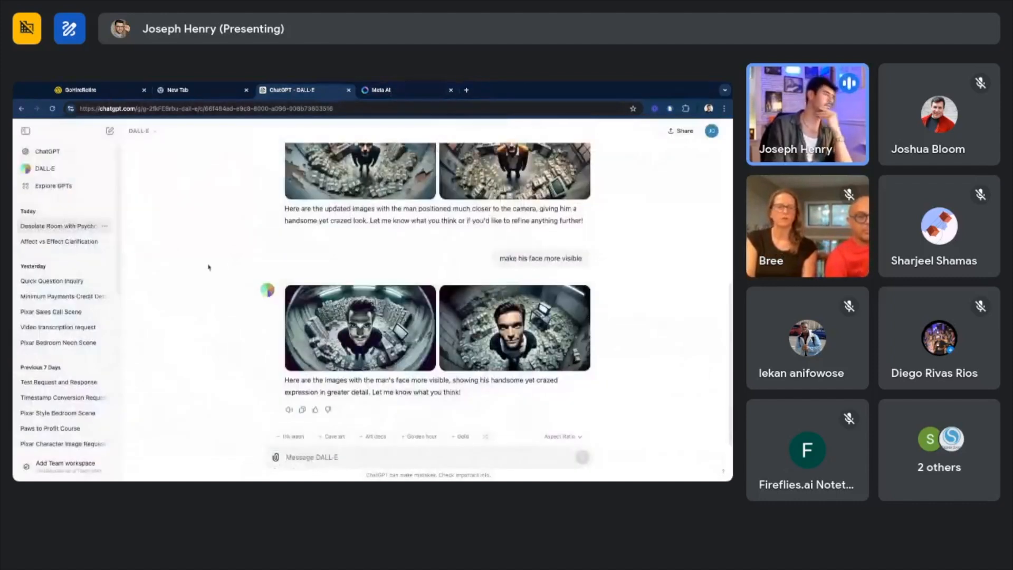
{"action": "left_click", "coordinate": [51, 311]}
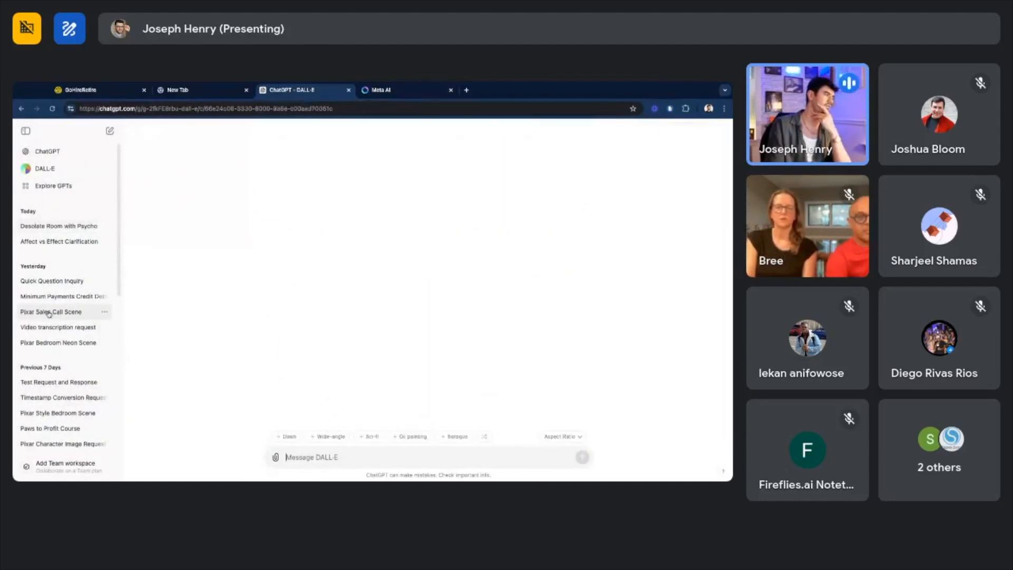
View the young man image full size in the Pixar Sales Call Scene chat, then close it
{"action": "left_click", "coordinate": [51, 311]}
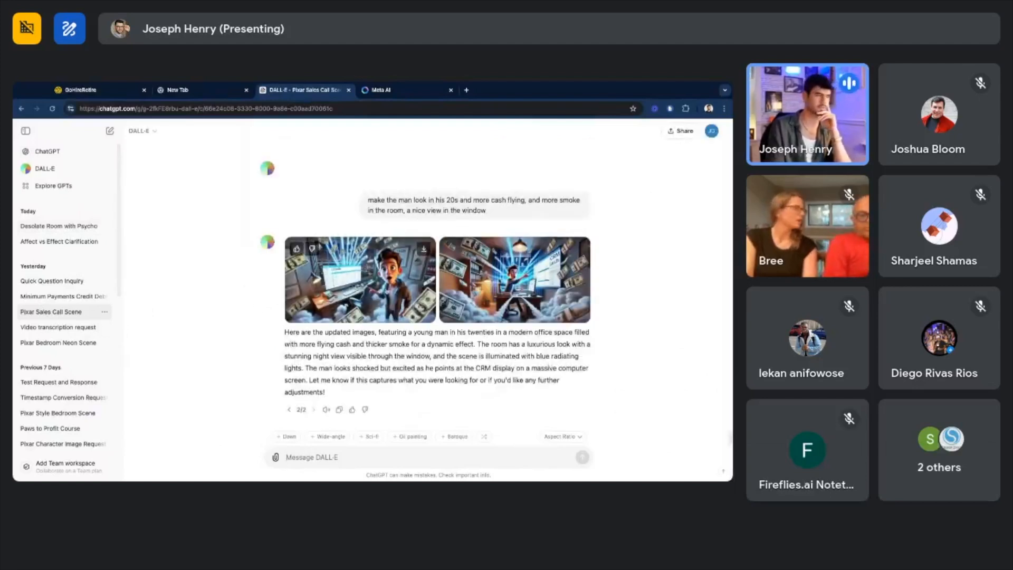
{"action": "left_click", "coordinate": [360, 279]}
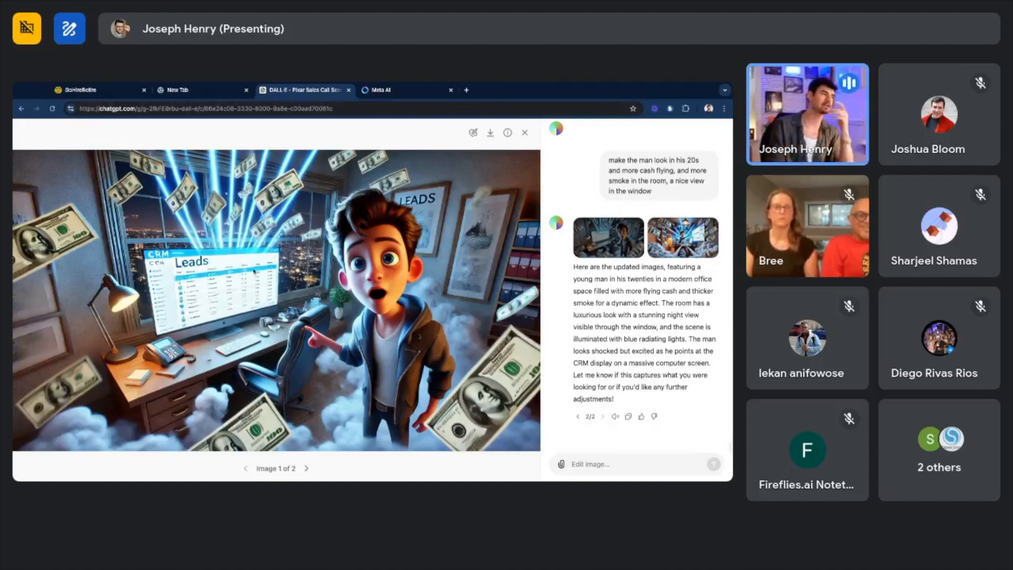
{"action": "mouse_move", "coordinate": [525, 133]}
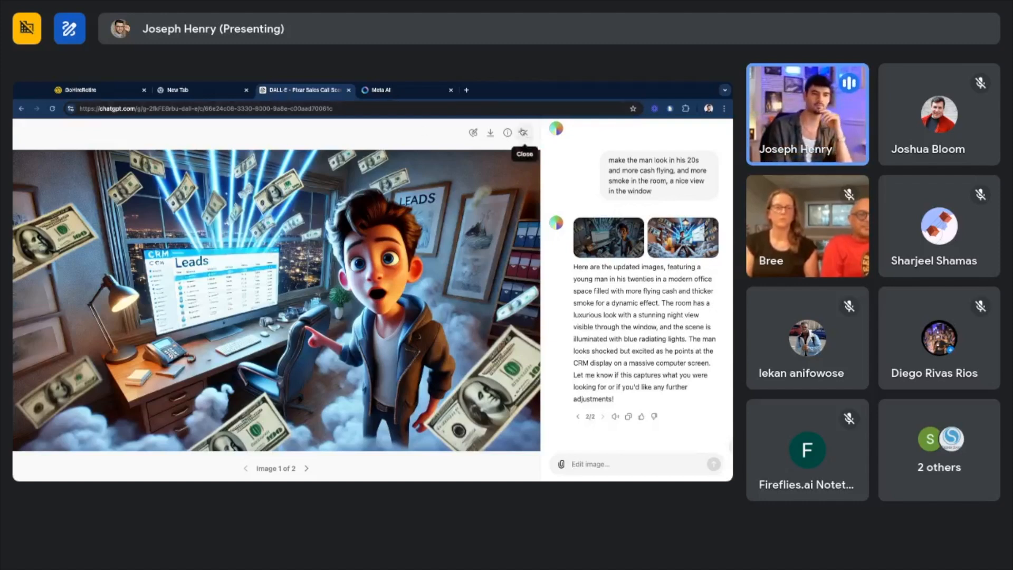
{"action": "left_click", "coordinate": [523, 133]}
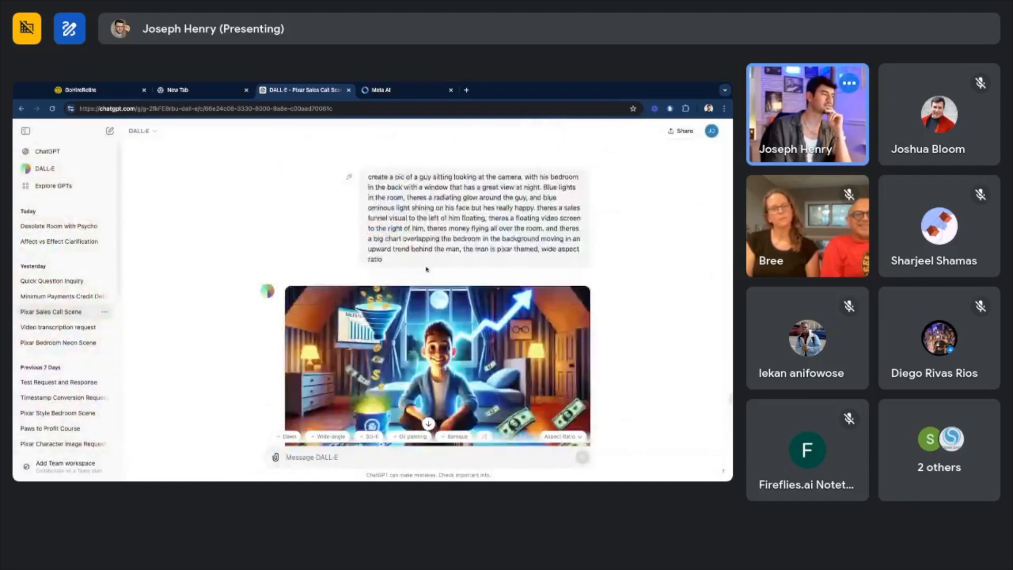
View the bedroom scene image full size, step to image 2, then close the viewer
{"action": "left_click", "coordinate": [437, 362]}
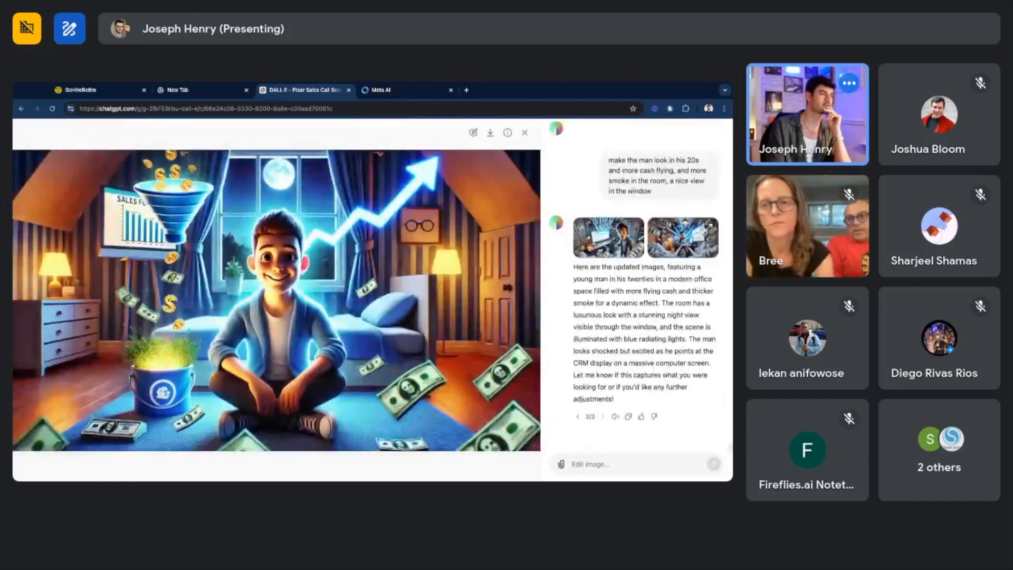
{"action": "left_click", "coordinate": [682, 238]}
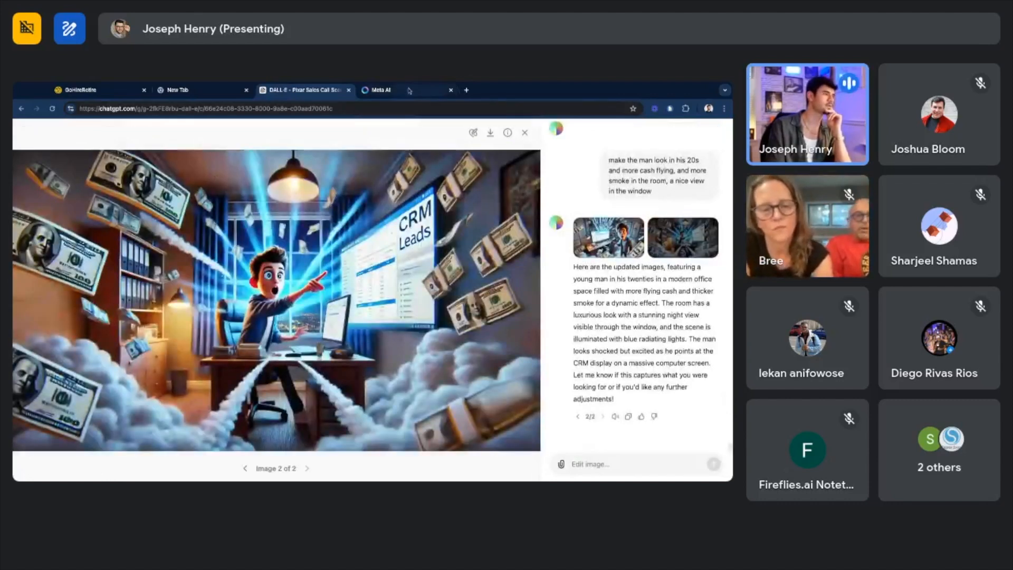
{"action": "left_click", "coordinate": [379, 90]}
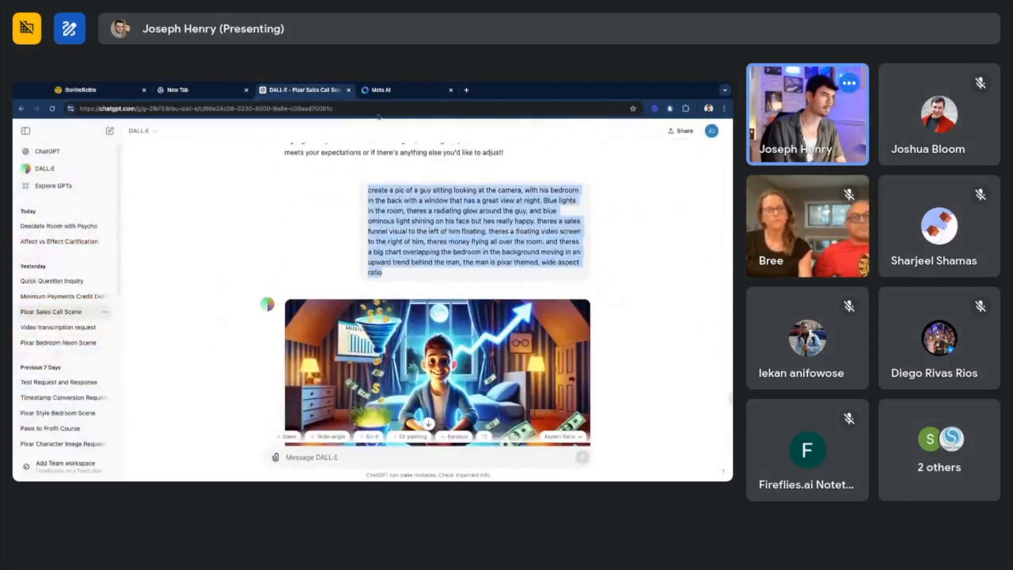
Submit the bedroom-scene prompt in Meta AI and view the first generated image large
{"action": "left_click", "coordinate": [397, 90]}
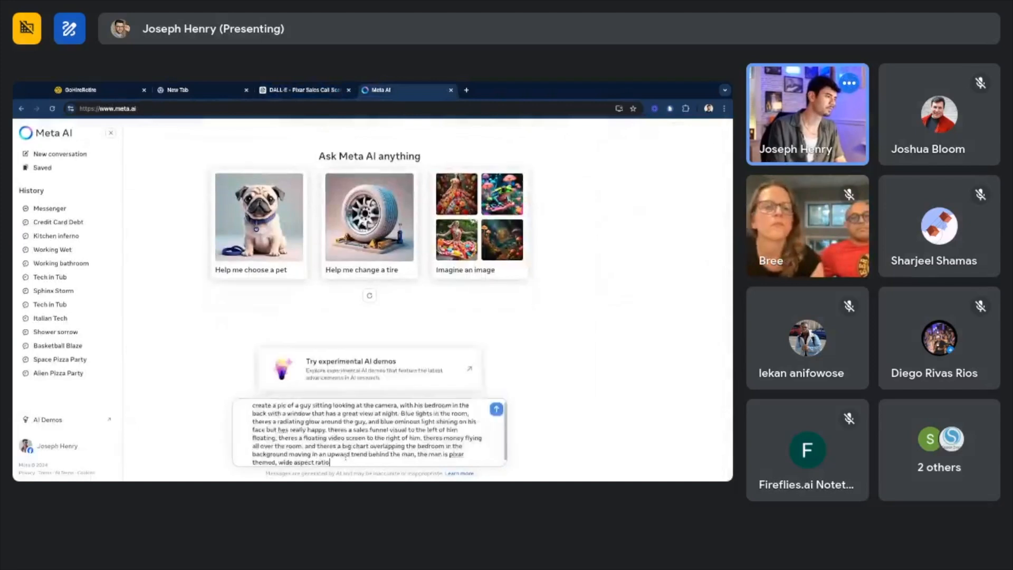
{"action": "left_click", "coordinate": [496, 410]}
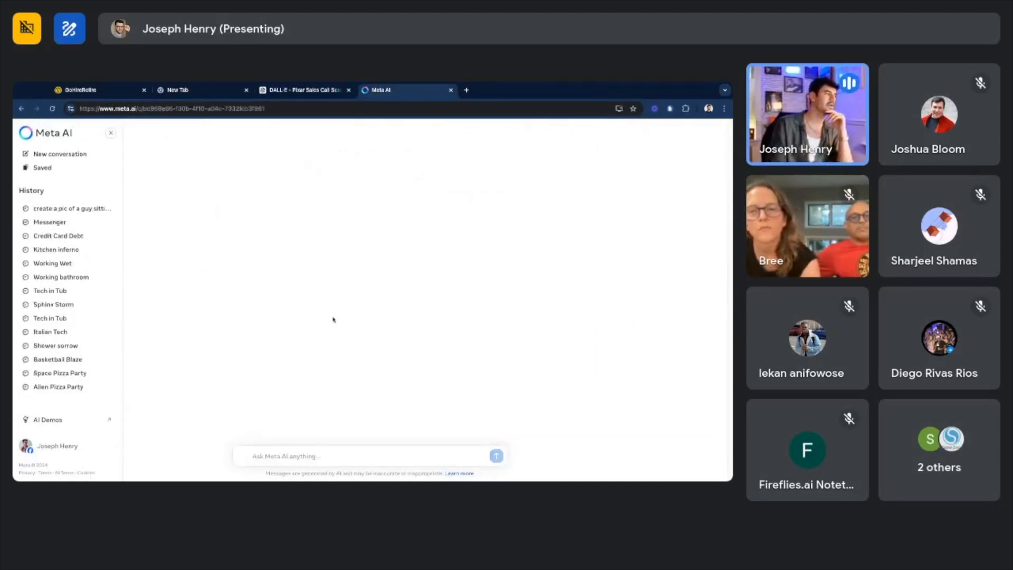
{"action": "left_click", "coordinate": [72, 208]}
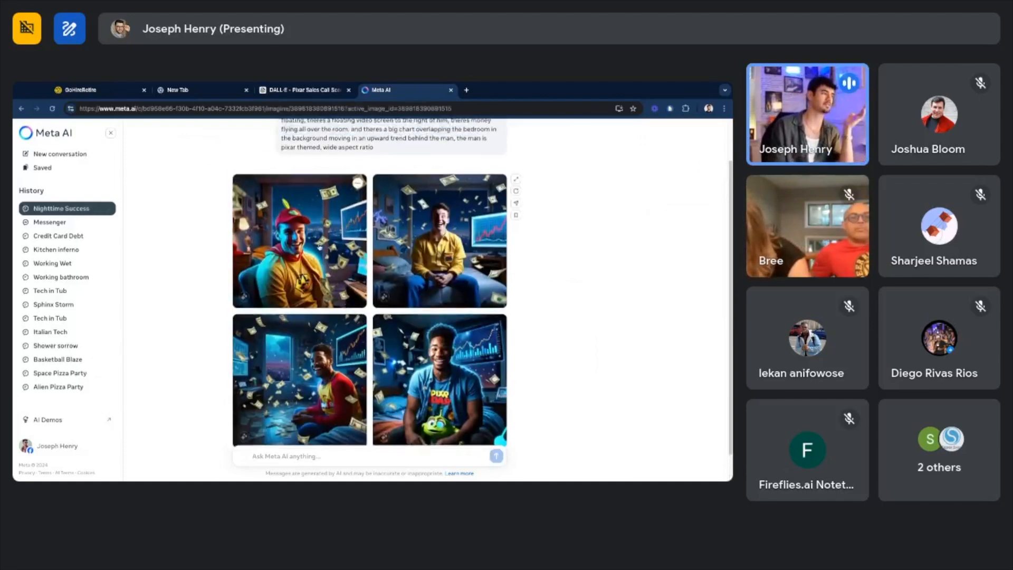
{"action": "left_click", "coordinate": [299, 240]}
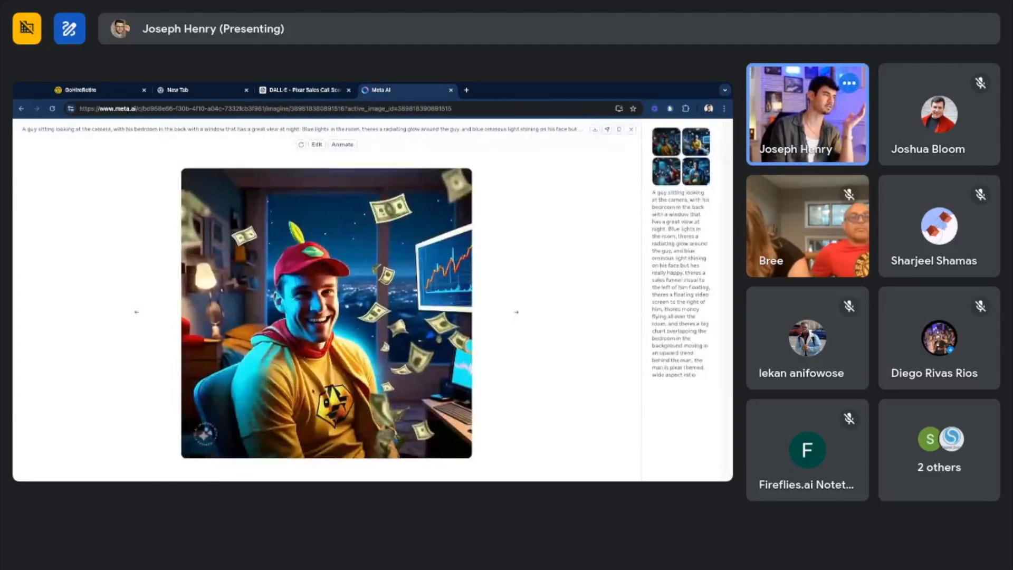